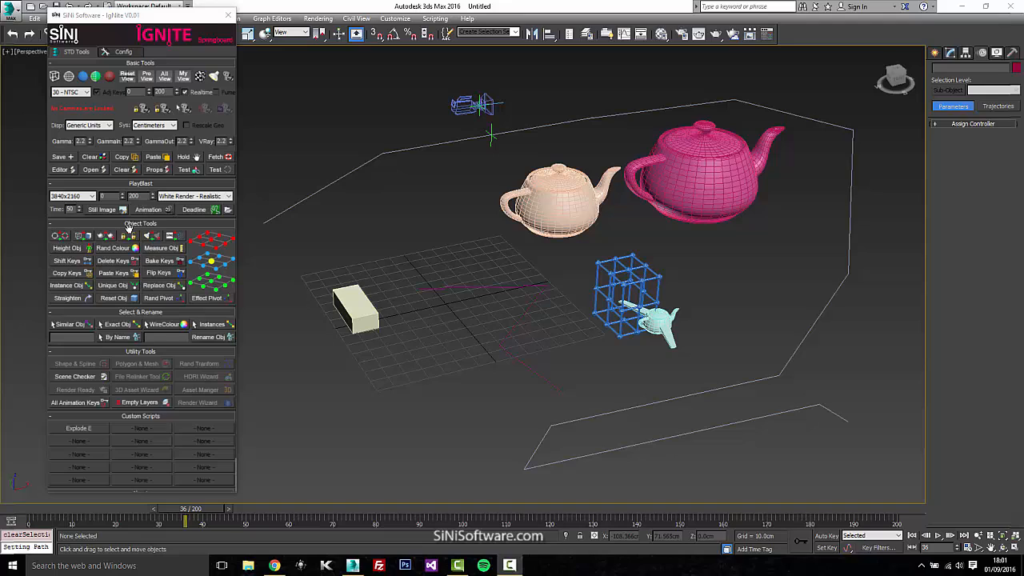
{"action": "mouse_move", "coordinate": [158, 268]}
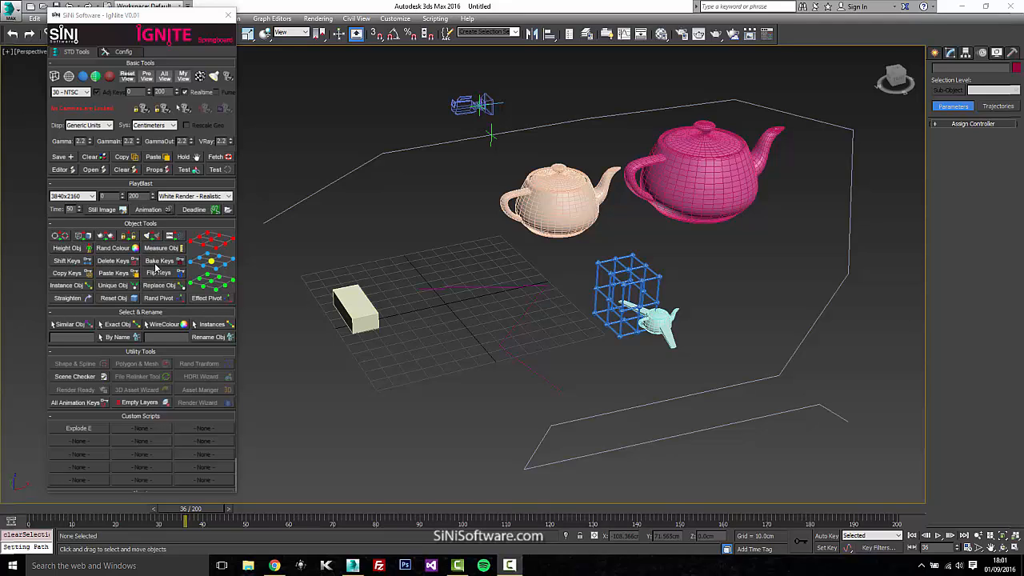
{"action": "mouse_move", "coordinate": [231, 131]}
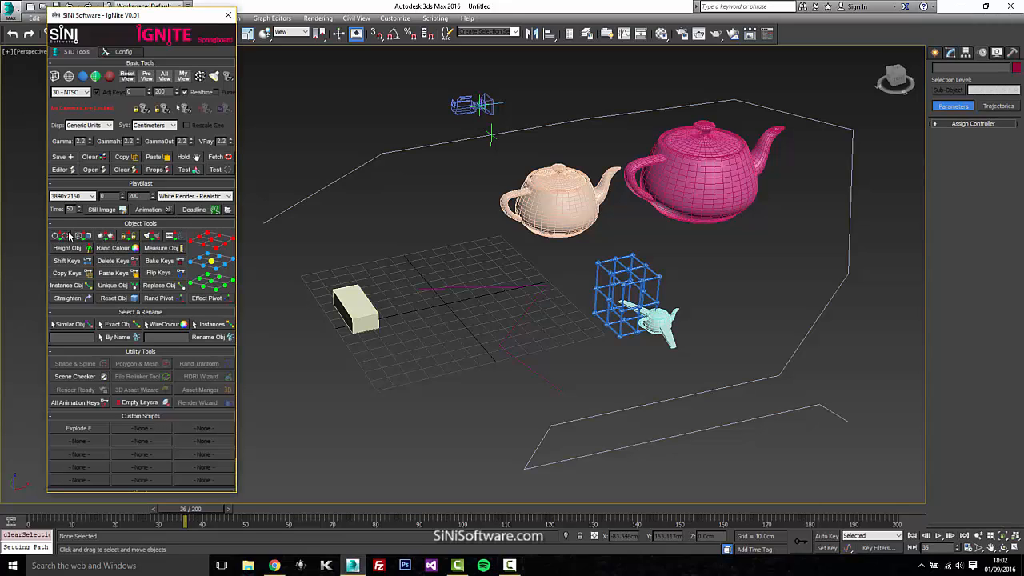
{"action": "mouse_move", "coordinate": [348, 324]}
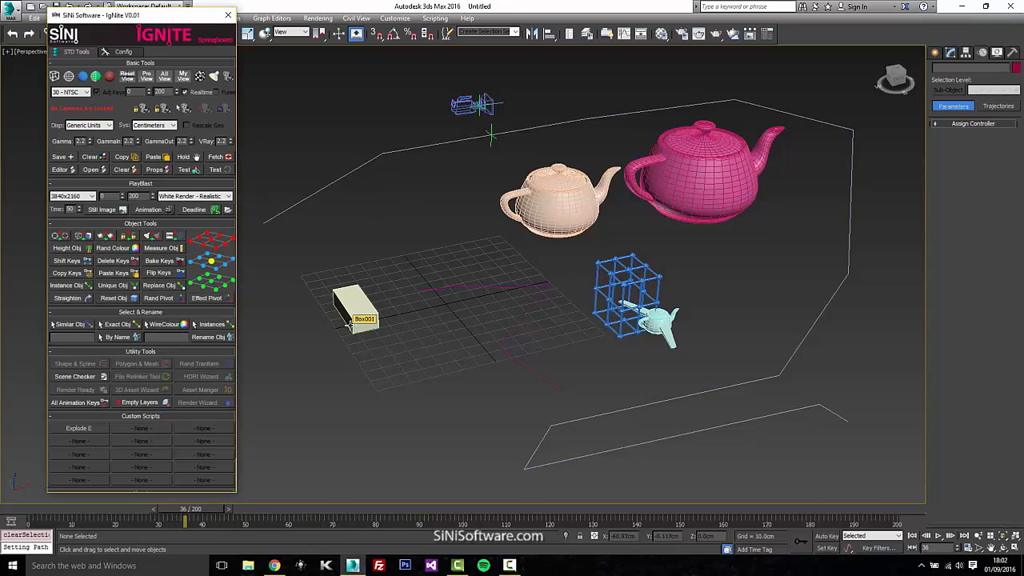
Step: Select all ten scene objects with the Ignite select-all object tool
{"action": "left_click", "coordinate": [356, 222]}
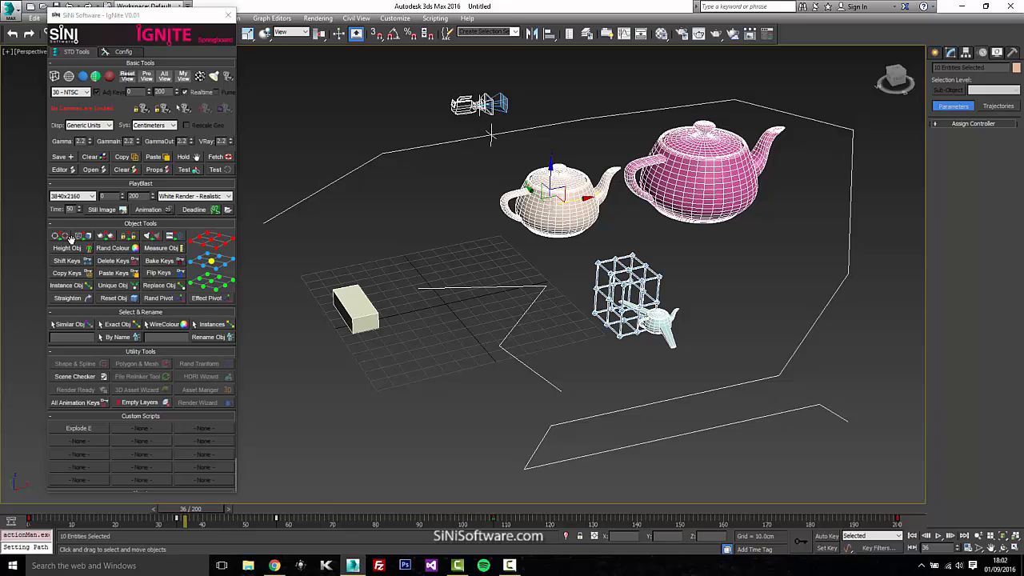
Step: Toggle Show Verts on the selection while the human figure, large box and pyramid join the scene
{"action": "left_click", "coordinate": [61, 235]}
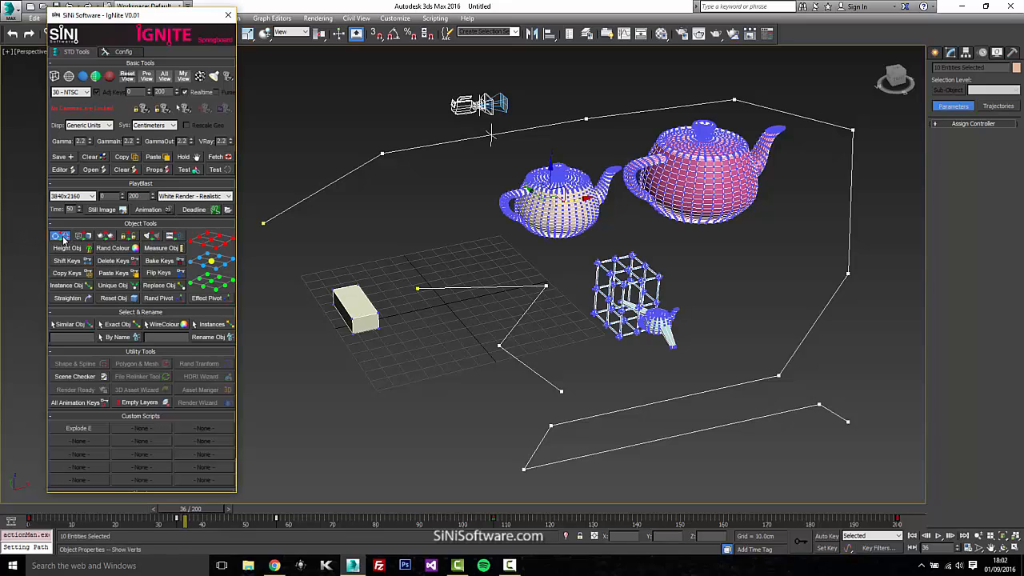
{"action": "left_click", "coordinate": [60, 236]}
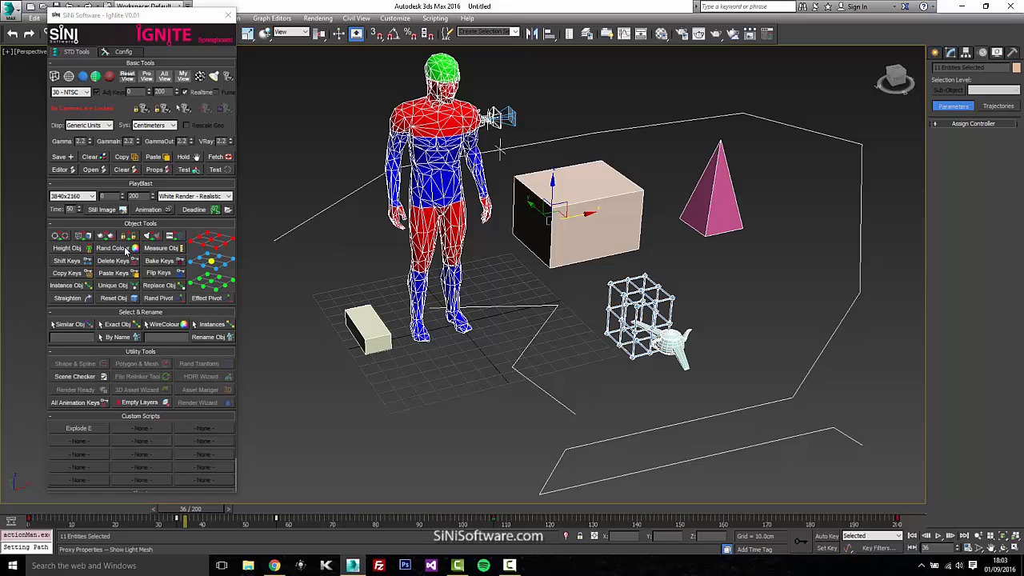
Step: Apply Rand Colour to all objects and turn on Measure Obj centimetre dimension labels
{"action": "left_click", "coordinate": [110, 248]}
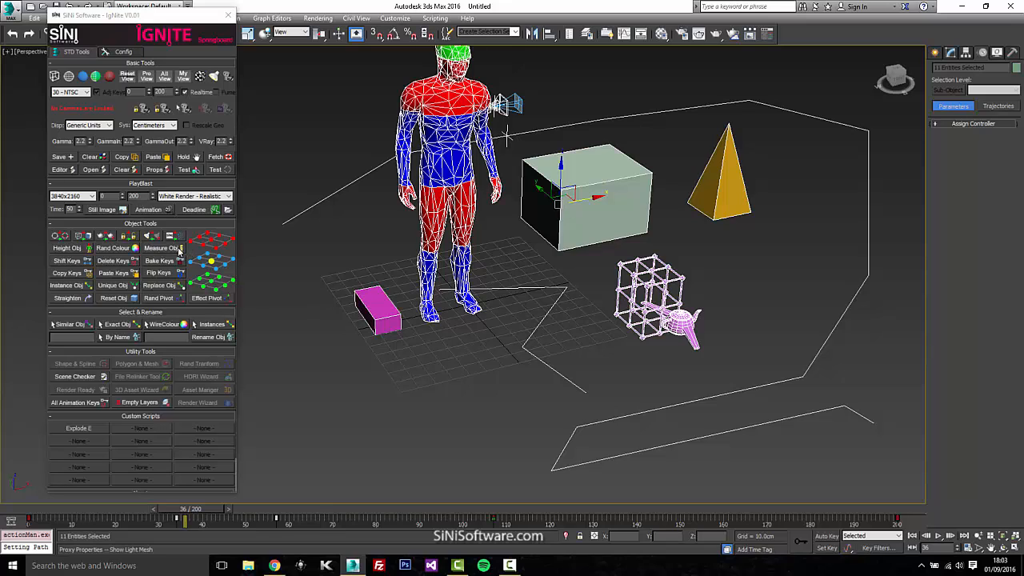
{"action": "left_click", "coordinate": [160, 248]}
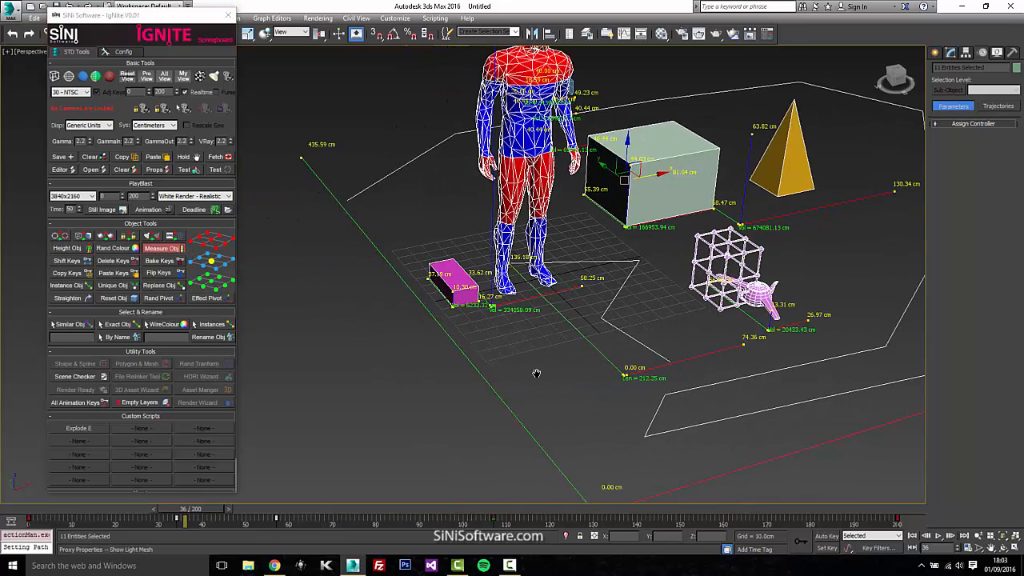
Step: Select Line001 and zoom onto it for vertex-level spline editing
{"action": "left_click", "coordinate": [528, 160]}
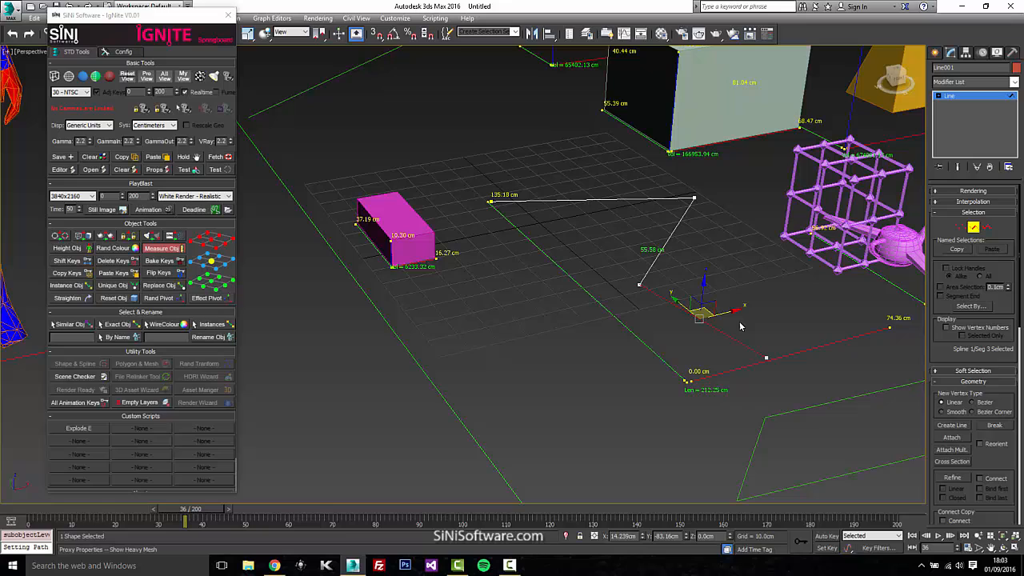
{"action": "mouse_move", "coordinate": [664, 243]}
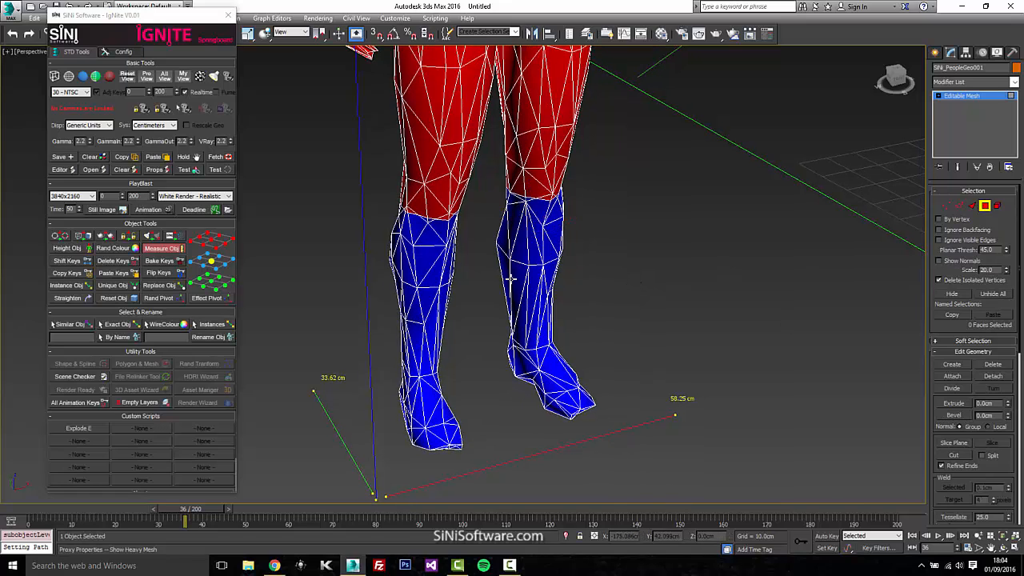
Step: Turn off the Measure Obj dimension labels and perform a scene Hold
{"action": "left_click", "coordinate": [528, 280]}
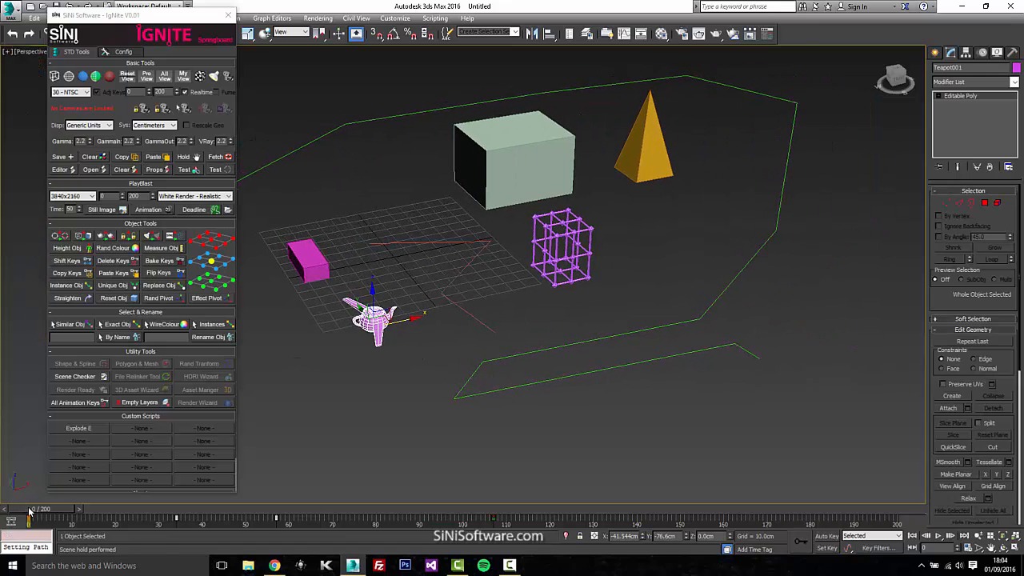
Step: Select Box001 and scrub the time slider forward and back to frame 0 to preview its animation
{"action": "left_click_drag", "start_coordinate": [32, 509], "coordinate": [540, 509]}
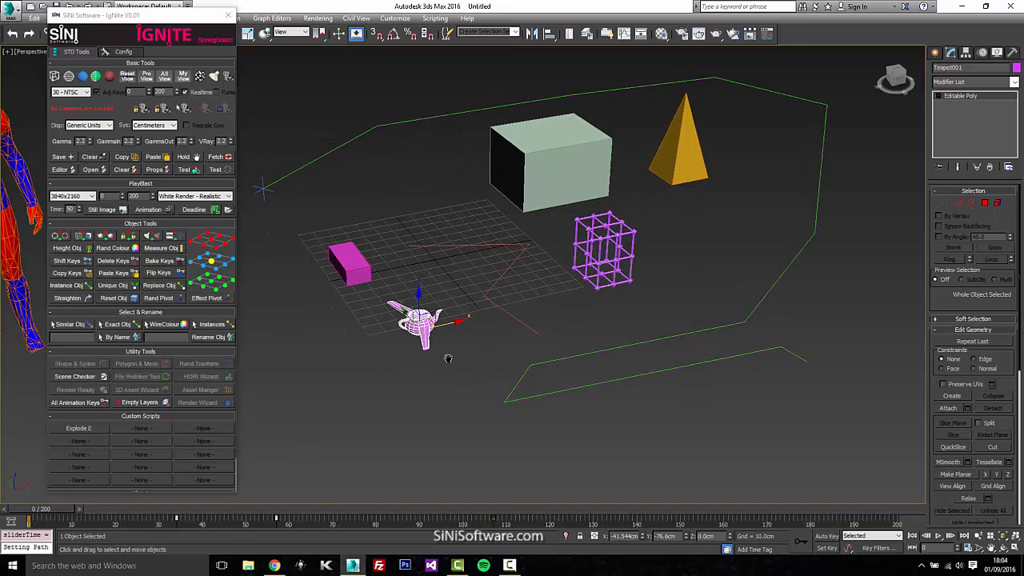
{"action": "mouse_move", "coordinate": [89, 291]}
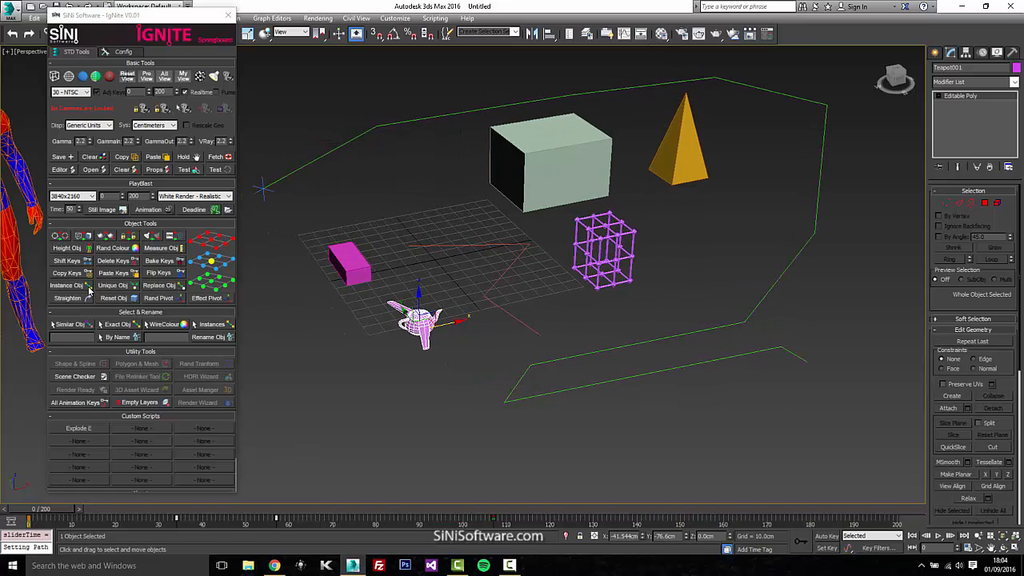
{"action": "left_click", "coordinate": [441, 251]}
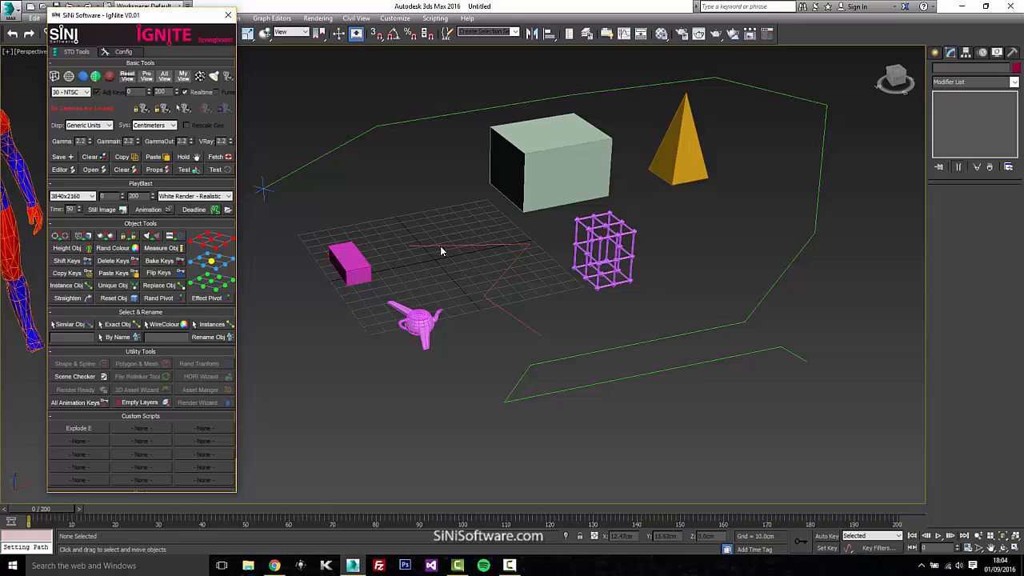
{"action": "left_click", "coordinate": [348, 264]}
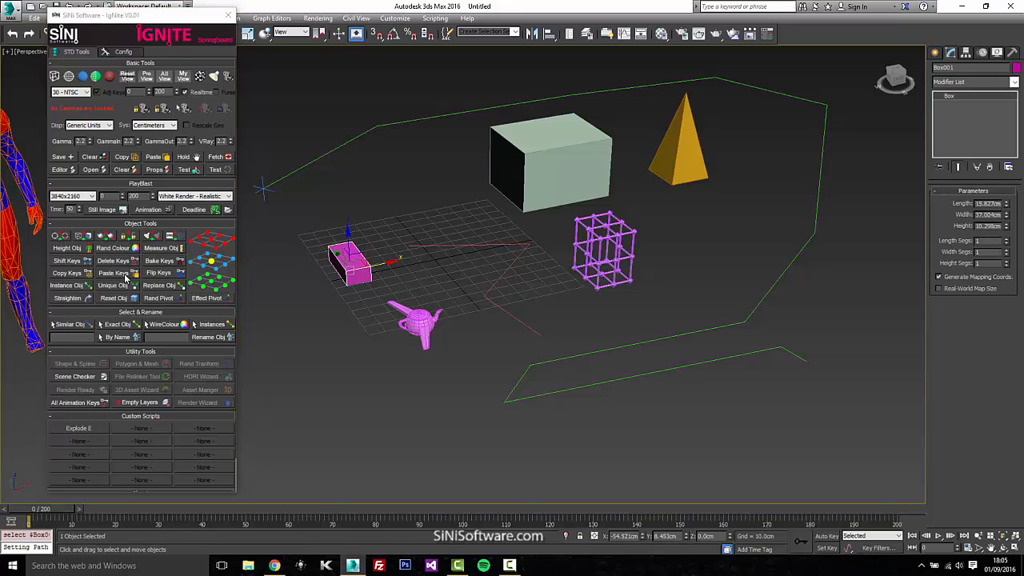
{"action": "left_click", "coordinate": [340, 309]}
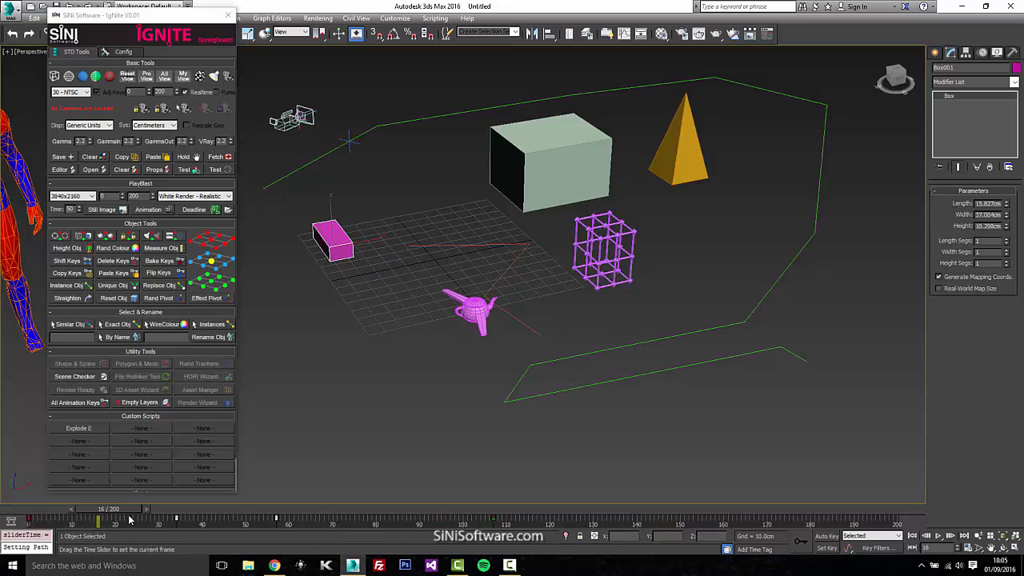
{"action": "left_click_drag", "start_coordinate": [130, 518], "coordinate": [252, 518]}
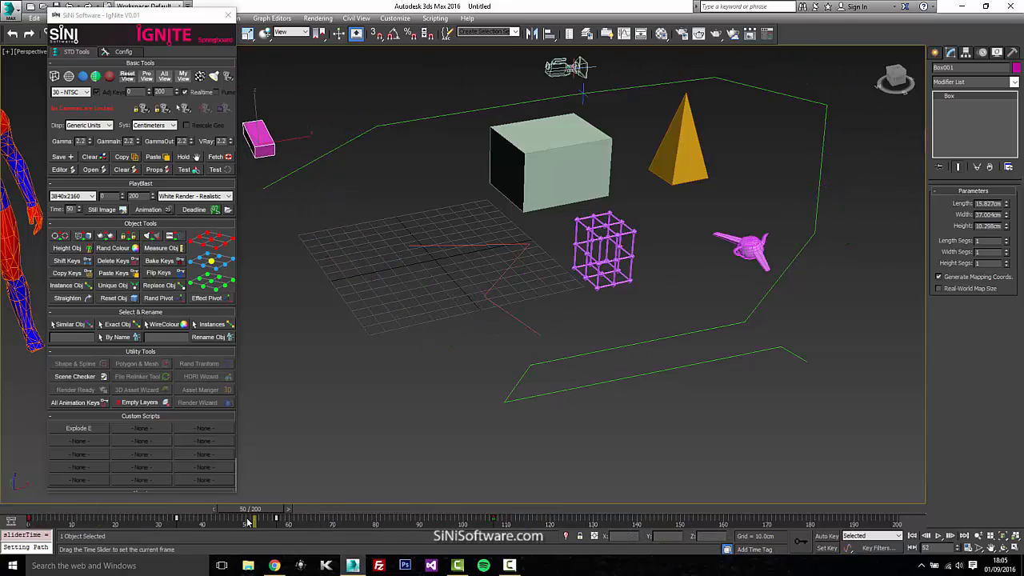
{"action": "left_click_drag", "start_coordinate": [248, 520], "coordinate": [16, 521]}
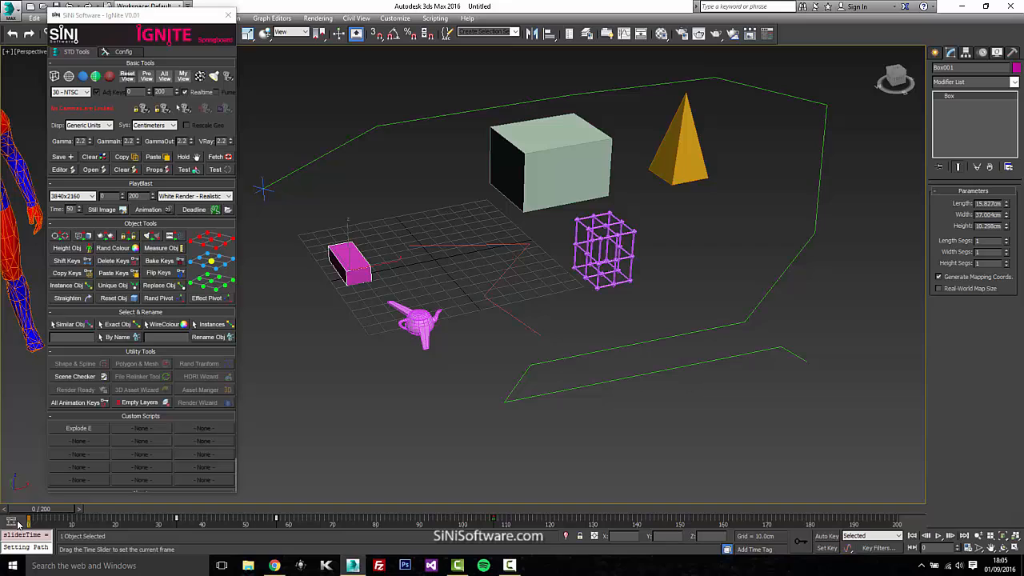
Step: Move the magenta box far to the right and back onto the grid with the Move tool
{"action": "left_click", "coordinate": [349, 264]}
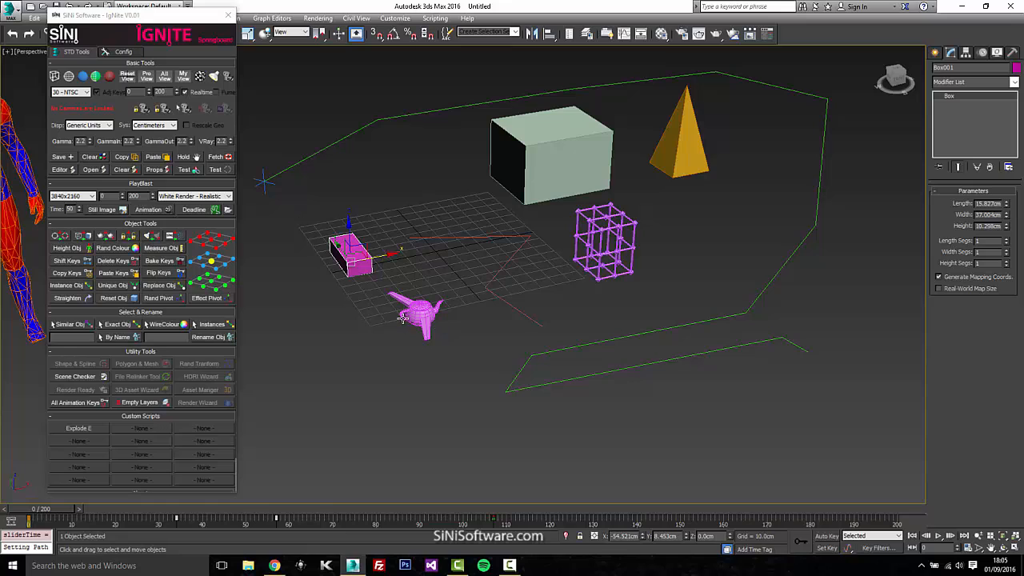
{"action": "left_click_drag", "start_coordinate": [352, 248], "coordinate": [888, 148]}
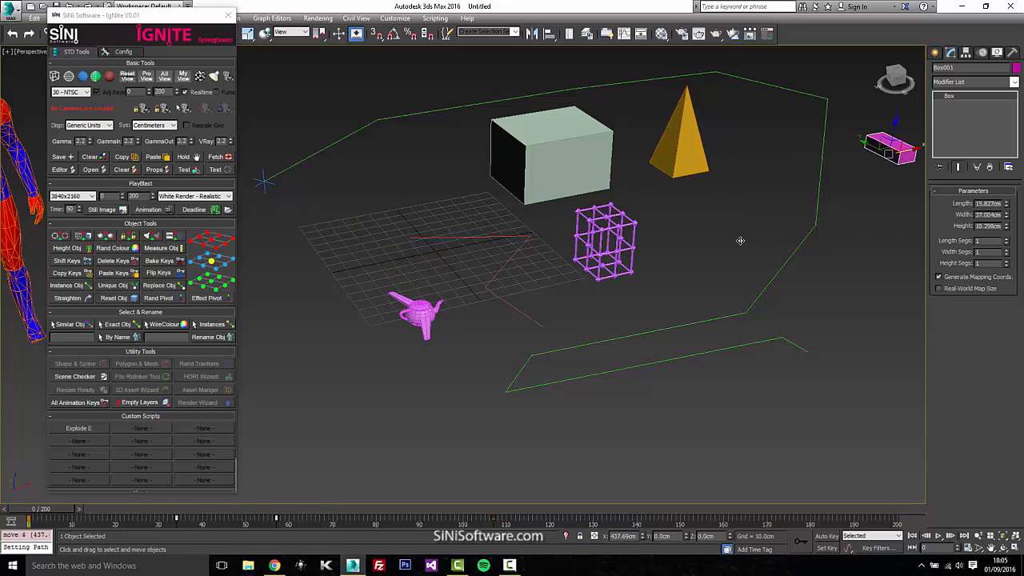
{"action": "left_click_drag", "start_coordinate": [892, 148], "coordinate": [376, 244]}
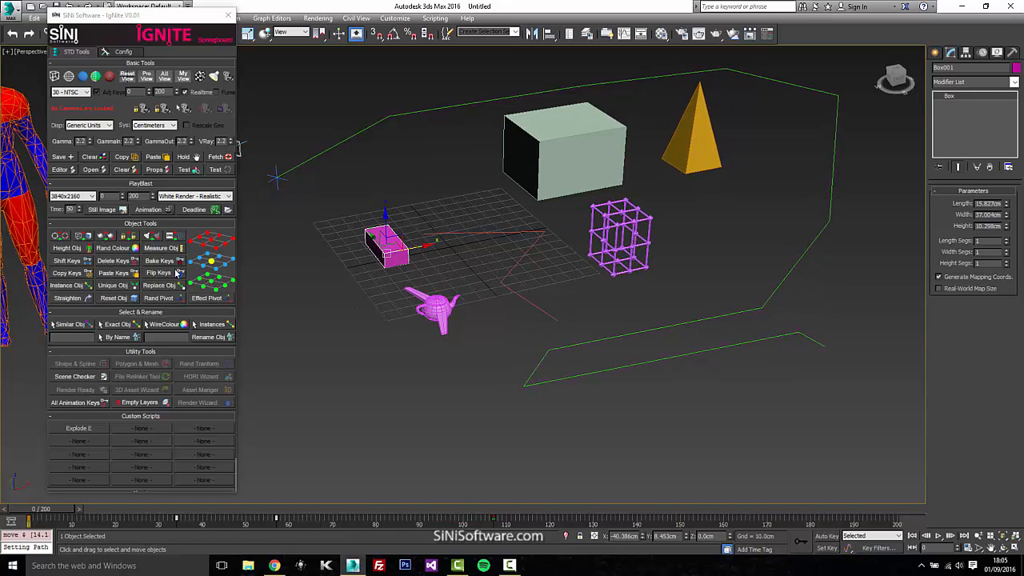
Step: Flip the pink box's animation keys with Ignite Flip Keys and scrub to verify reversed motion
{"action": "left_click", "coordinate": [158, 273]}
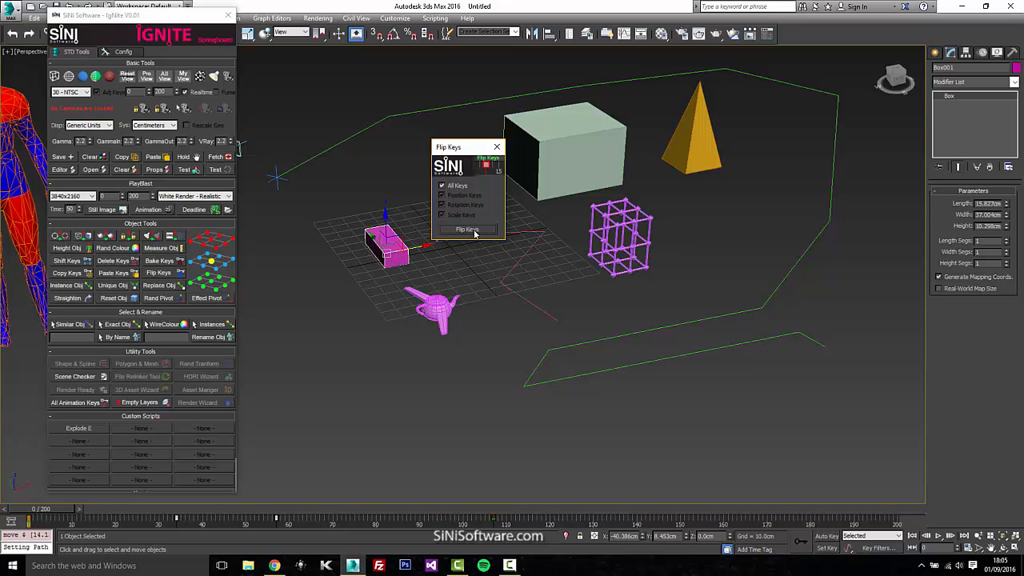
{"action": "left_click", "coordinate": [467, 229]}
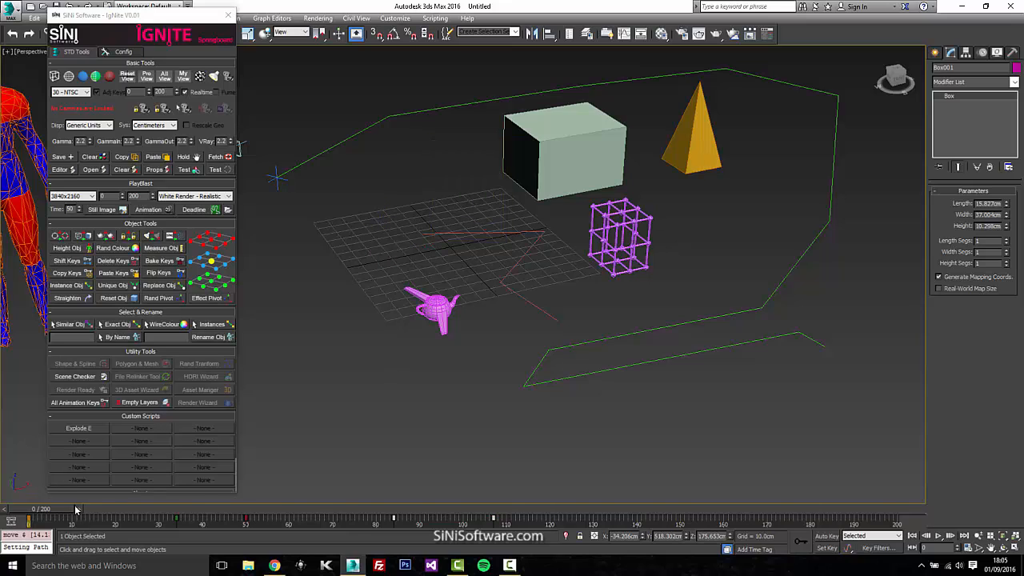
{"action": "left_click_drag", "start_coordinate": [28, 520], "coordinate": [392, 520]}
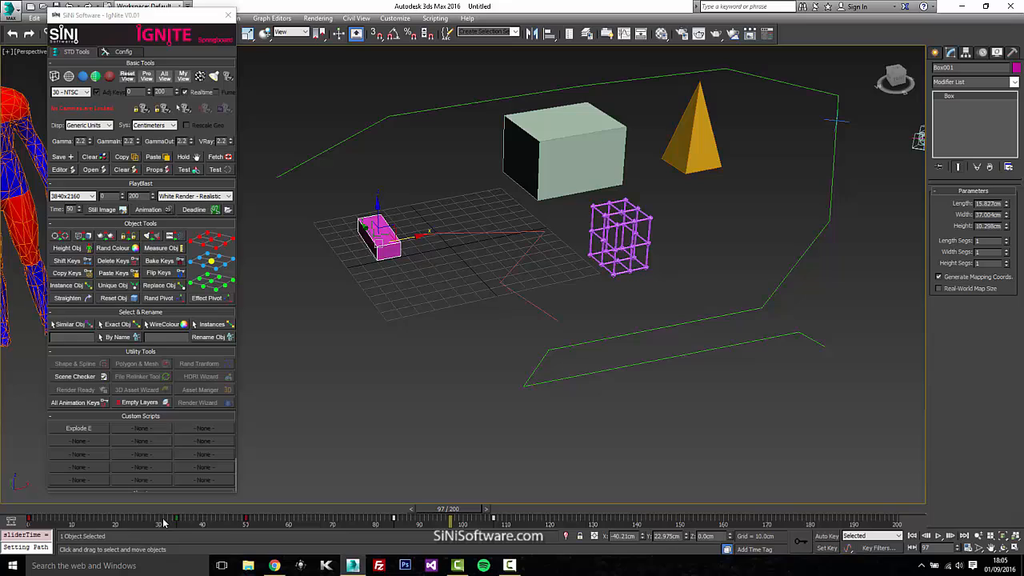
{"action": "mouse_move", "coordinate": [222, 526]}
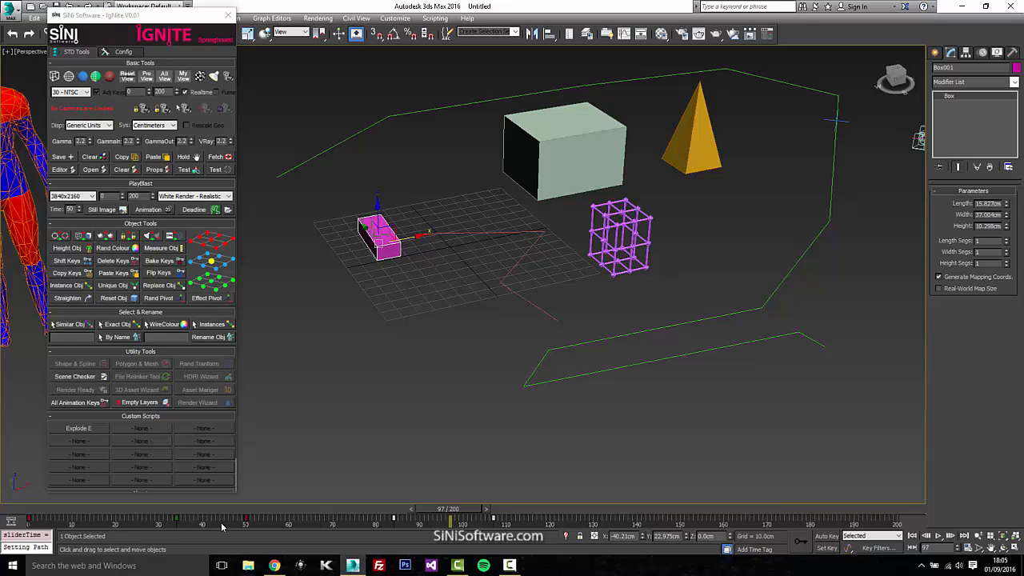
{"action": "mouse_move", "coordinate": [355, 293]}
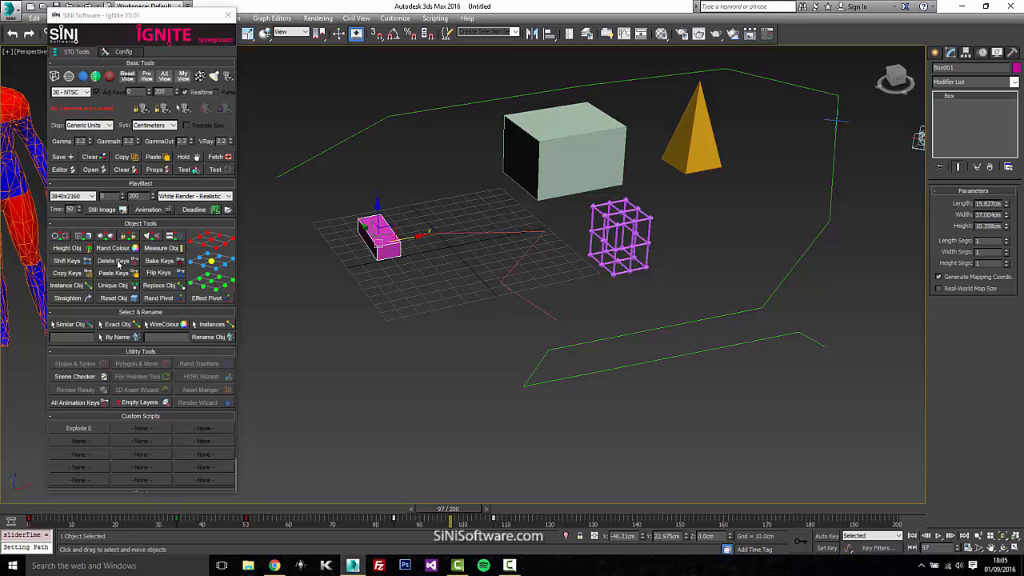
Step: Delete only the box's Position Keys via Ignite Delete Keys (All Keys unticked) and scrub to check
{"action": "left_click", "coordinate": [108, 261]}
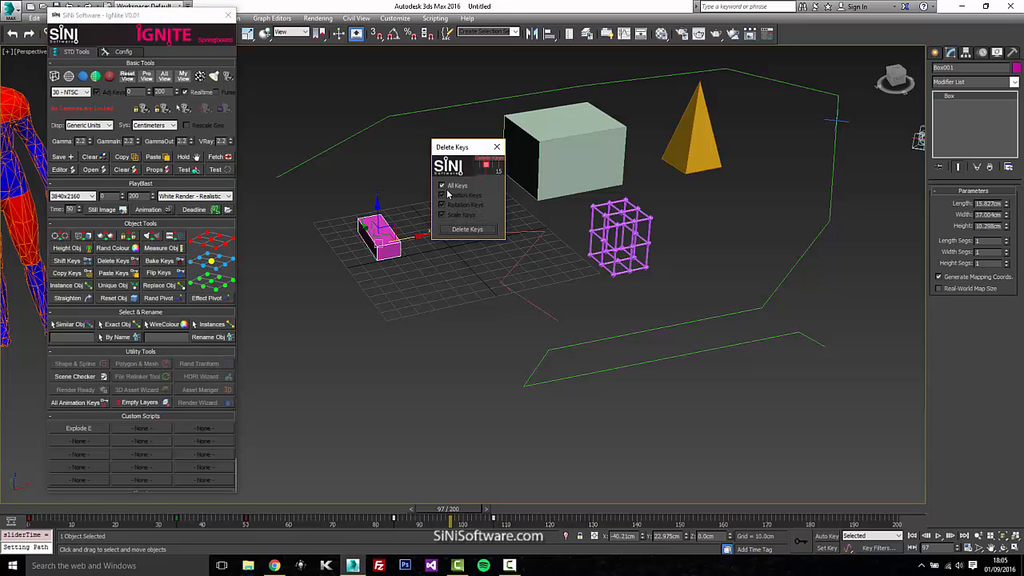
{"action": "left_click", "coordinate": [442, 186]}
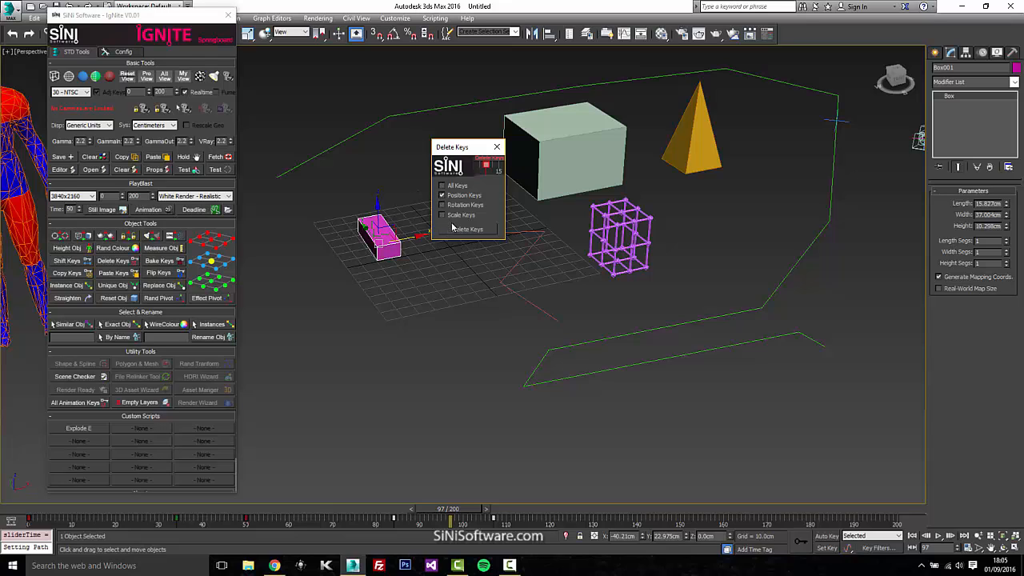
{"action": "left_click", "coordinate": [468, 230]}
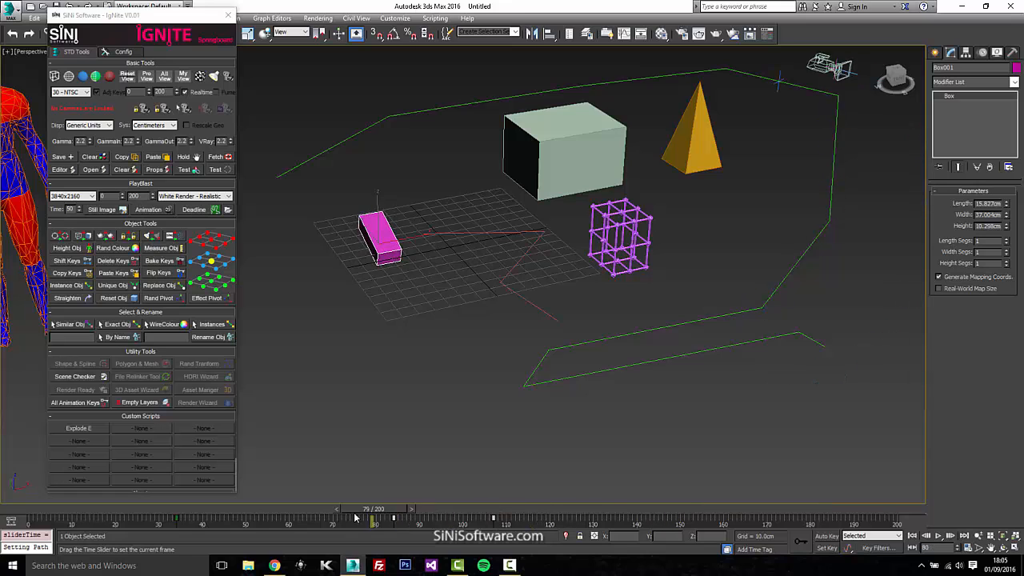
{"action": "left_click_drag", "start_coordinate": [372, 516], "coordinate": [168, 516]}
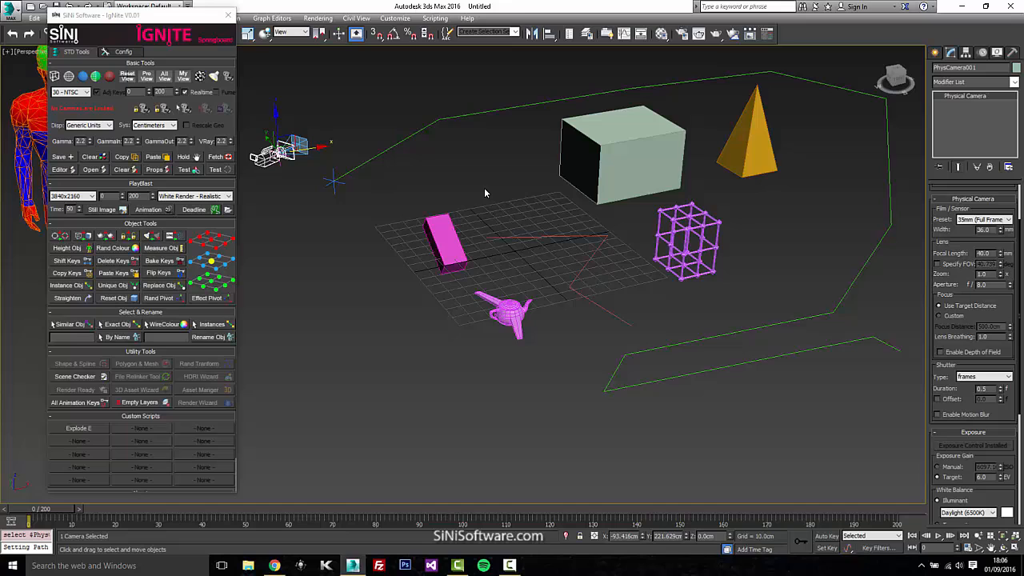
Step: Scrub the camera's animation, then bake it into keyframes with Ignite Bake Keys
{"action": "left_click_drag", "start_coordinate": [10, 509], "coordinate": [415, 509]}
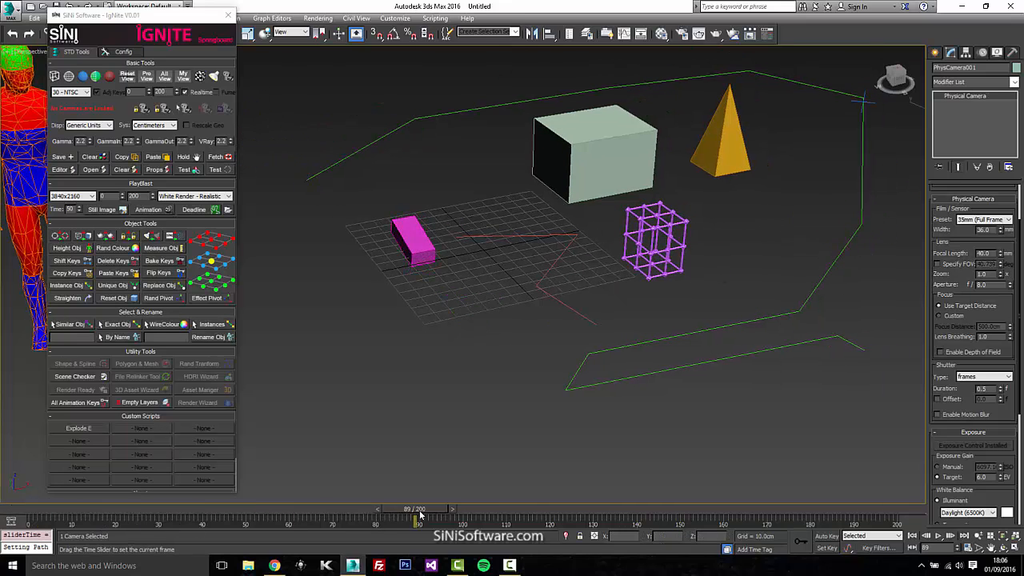
{"action": "left_click_drag", "start_coordinate": [415, 508], "coordinate": [103, 509]}
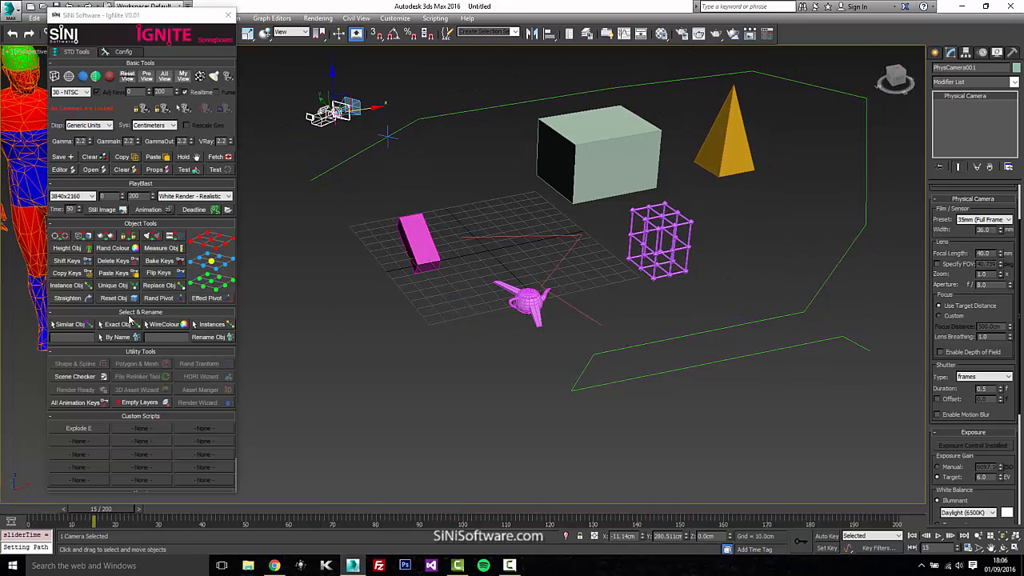
{"action": "left_click", "coordinate": [159, 260]}
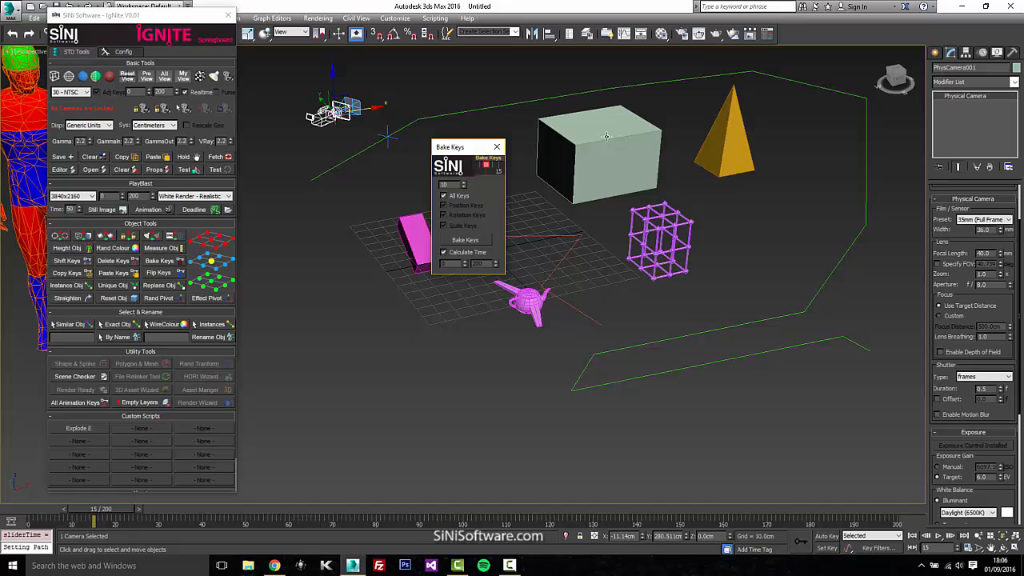
{"action": "left_click", "coordinate": [496, 146]}
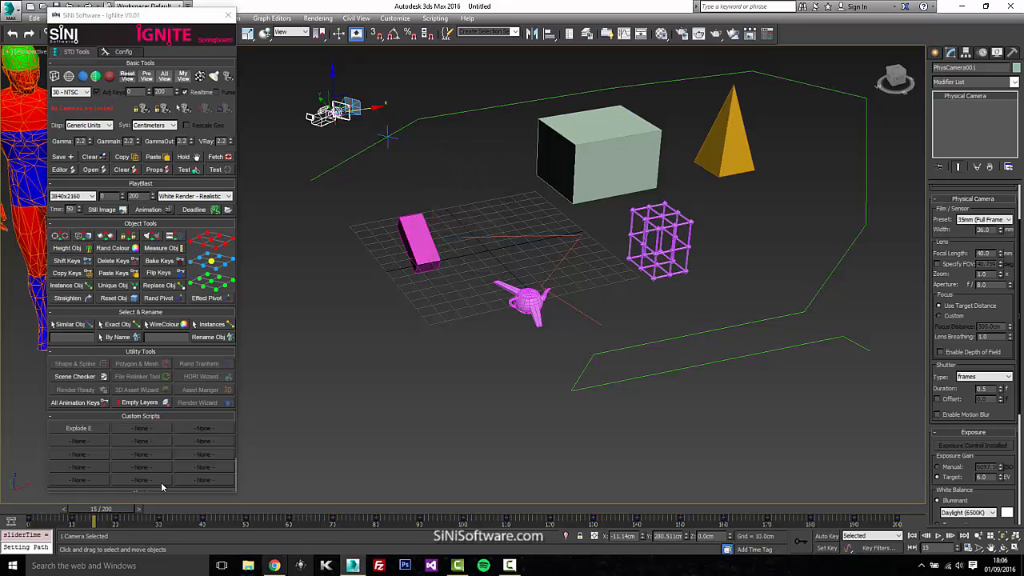
Step: Return the time slider to frame 0 and select the teapot
{"action": "left_click_drag", "start_coordinate": [102, 508], "coordinate": [16, 509]}
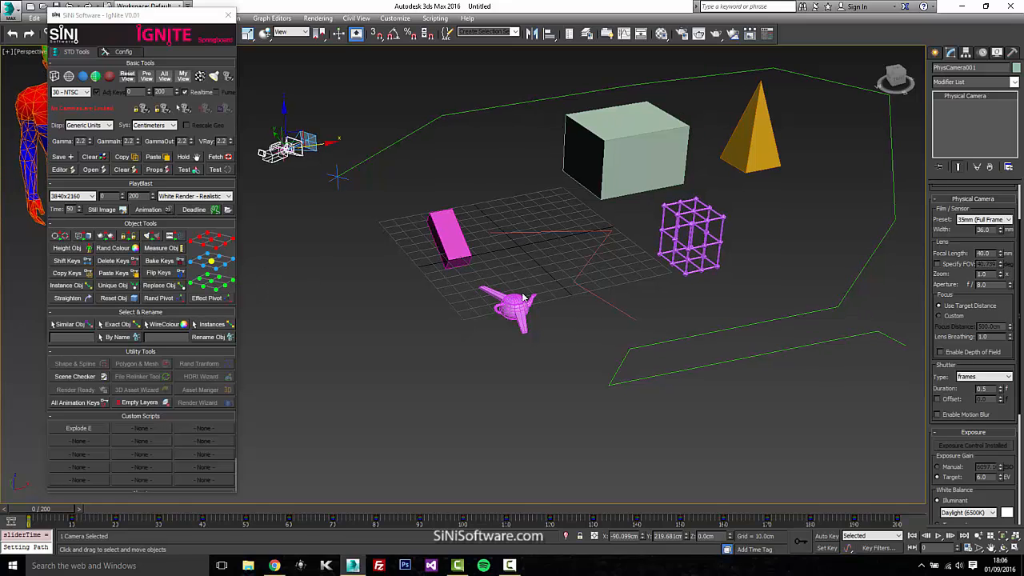
{"action": "left_click", "coordinate": [512, 309]}
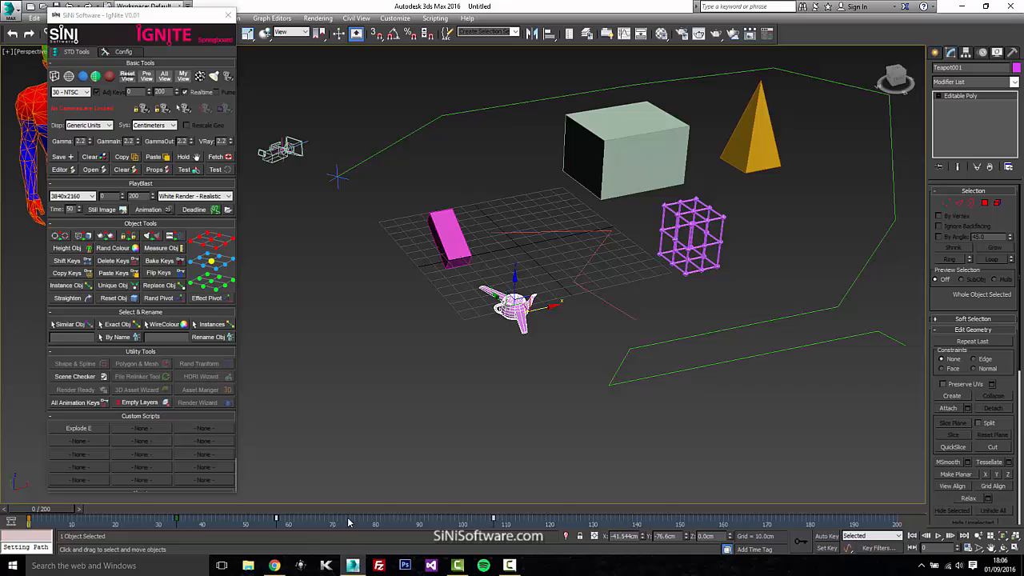
{"action": "mouse_move", "coordinate": [395, 524]}
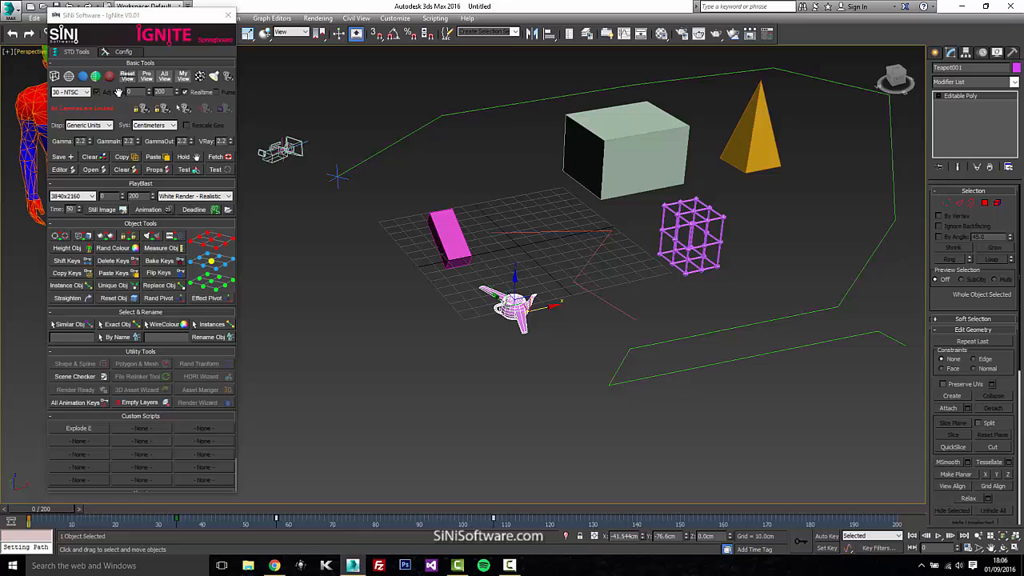
{"action": "left_click", "coordinate": [67, 260]}
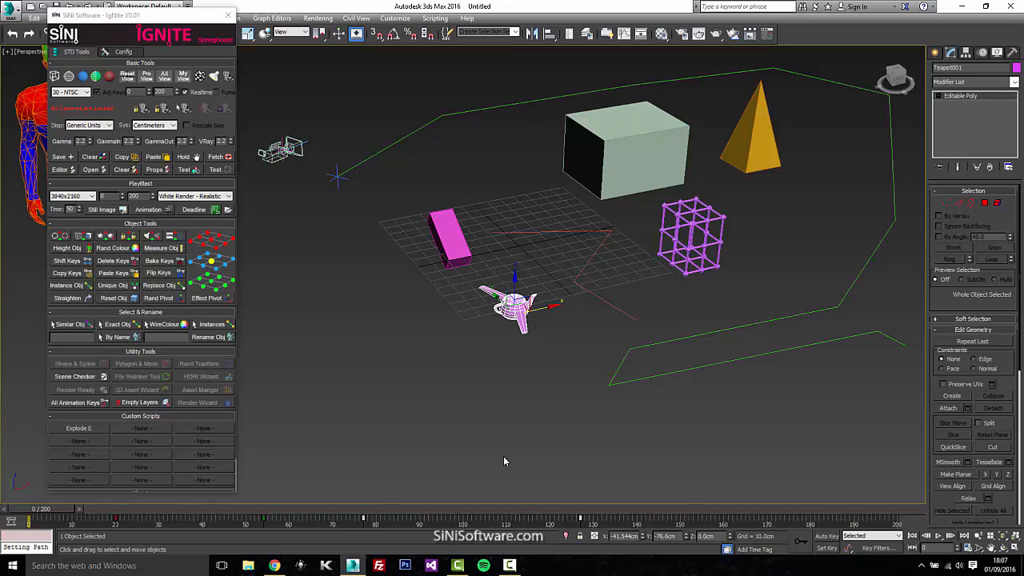
{"action": "mouse_move", "coordinate": [479, 438]}
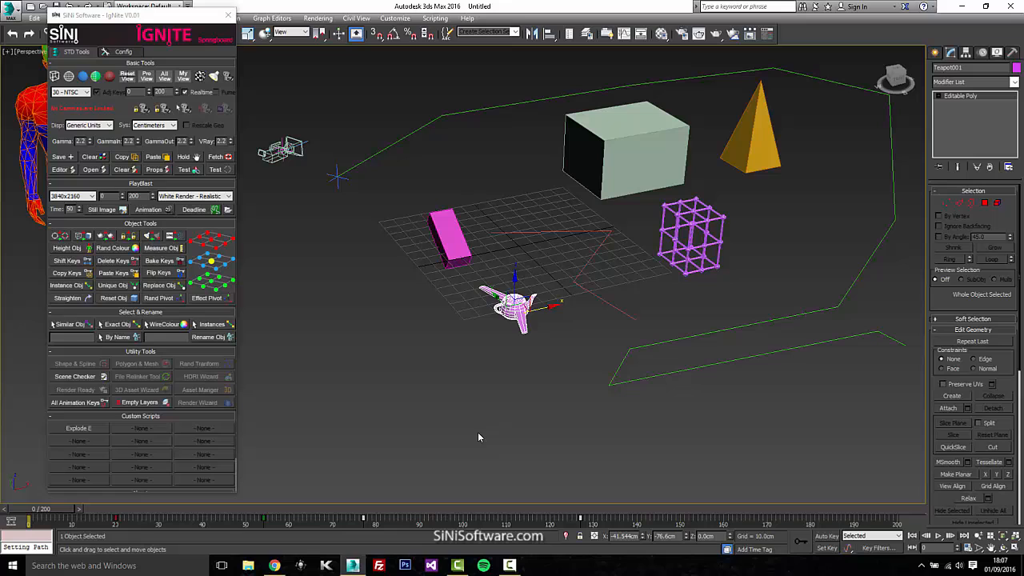
{"action": "mouse_move", "coordinate": [309, 462]}
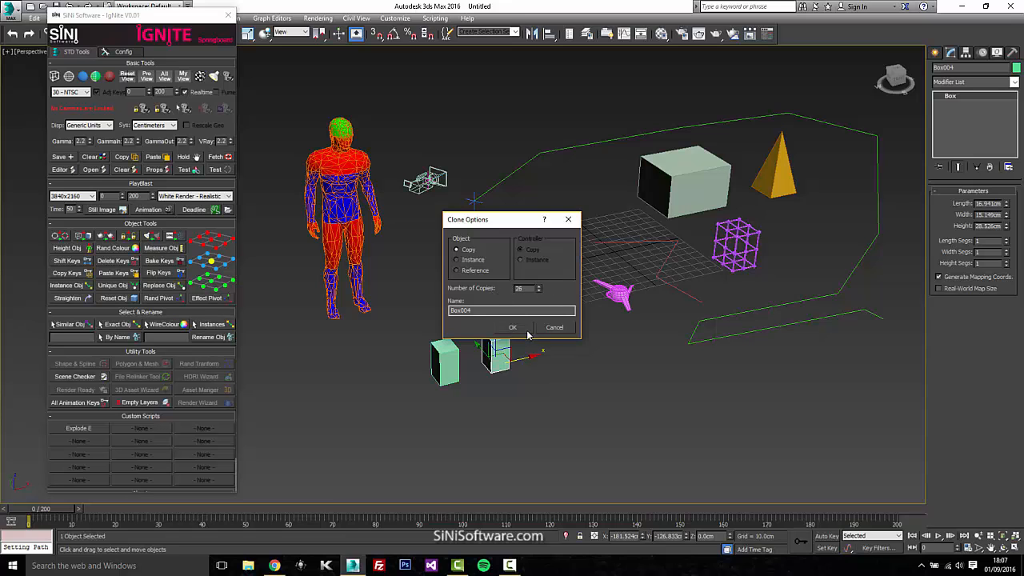
Step: Confirm Clone Options to make 26 copies of the teal box in a row
{"action": "left_click", "coordinate": [513, 328]}
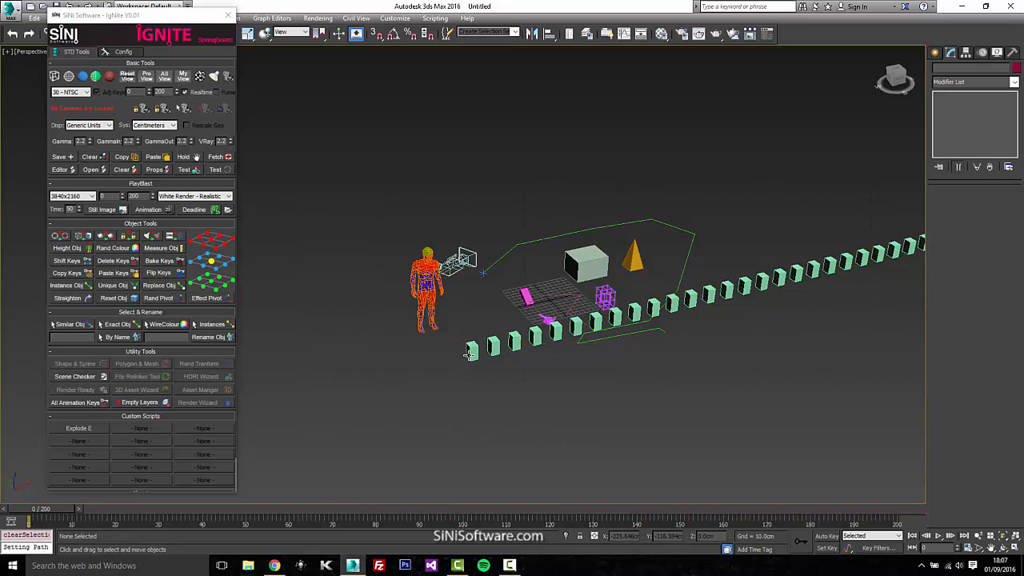
Step: Swap the figure, pyramid and teapot for copies of the selected box using Replace Obj
{"action": "left_click", "coordinate": [472, 348]}
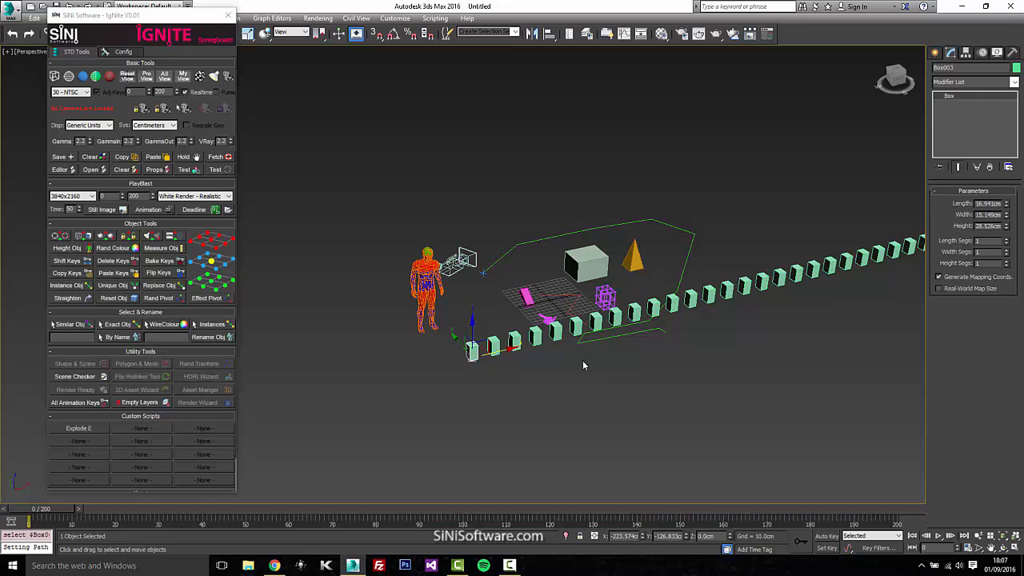
{"action": "mouse_move", "coordinate": [357, 187]}
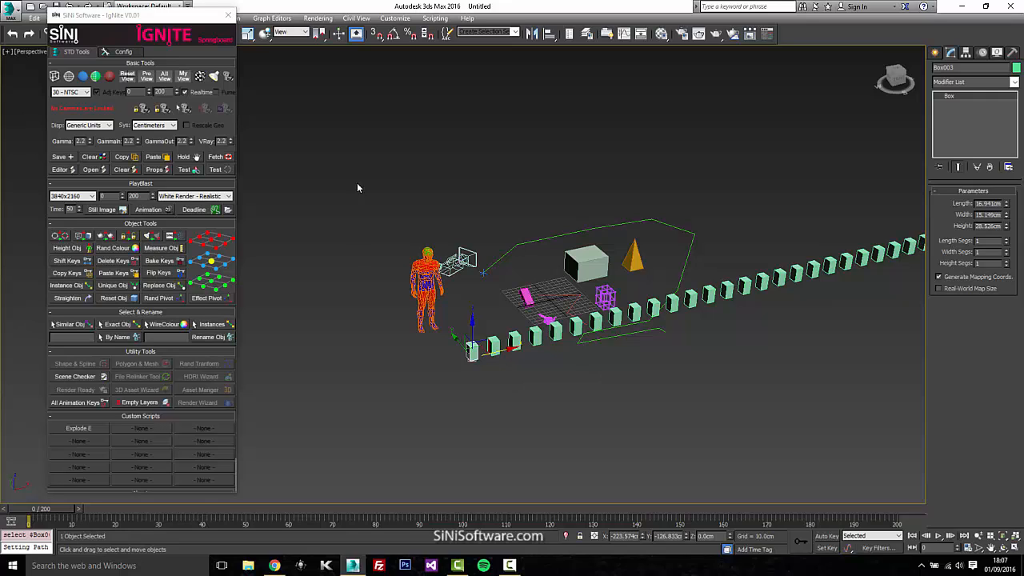
{"action": "mouse_move", "coordinate": [379, 301]}
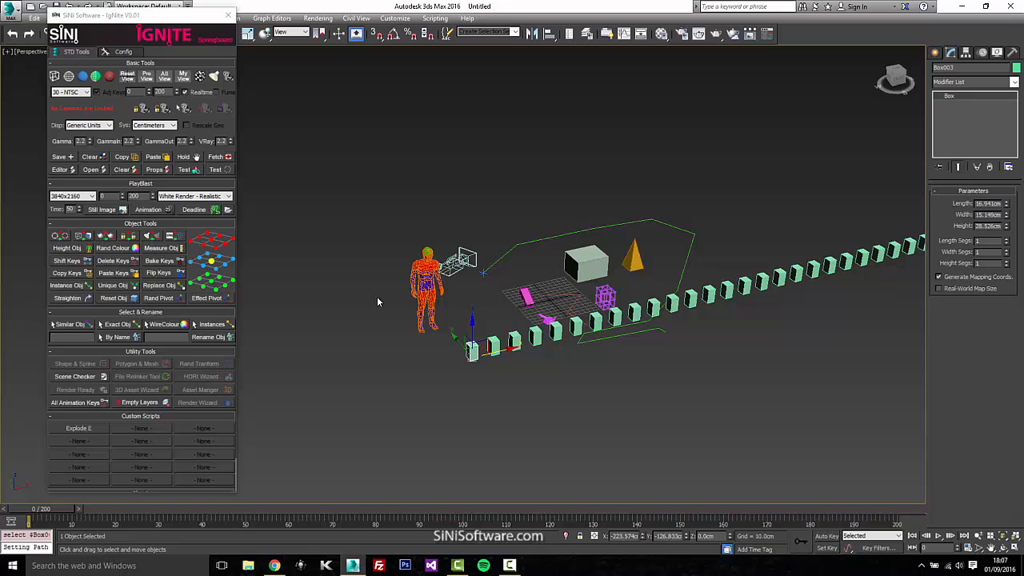
{"action": "mouse_move", "coordinate": [303, 184]}
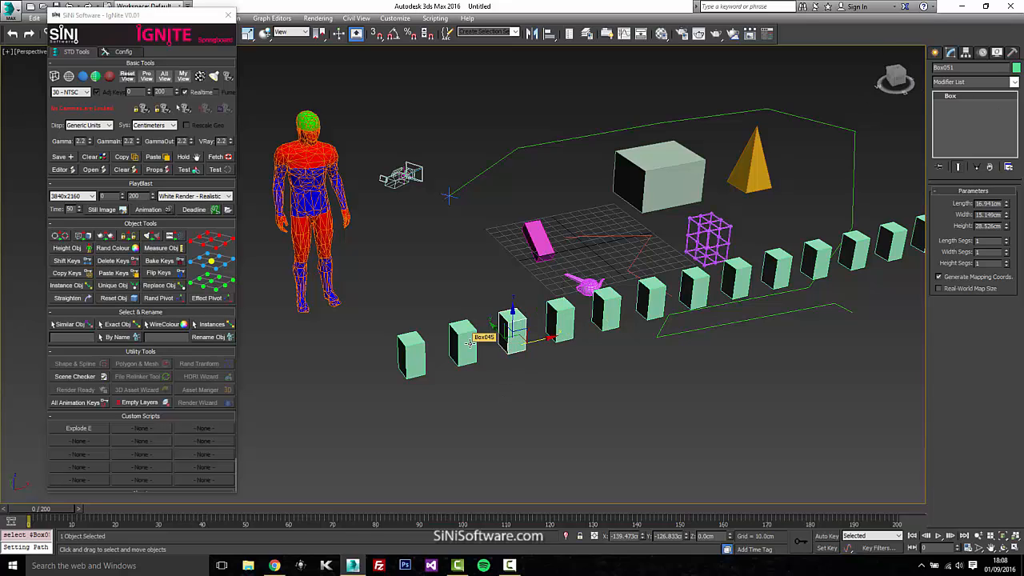
{"action": "left_click_drag", "start_coordinate": [513, 328], "coordinate": [608, 304]}
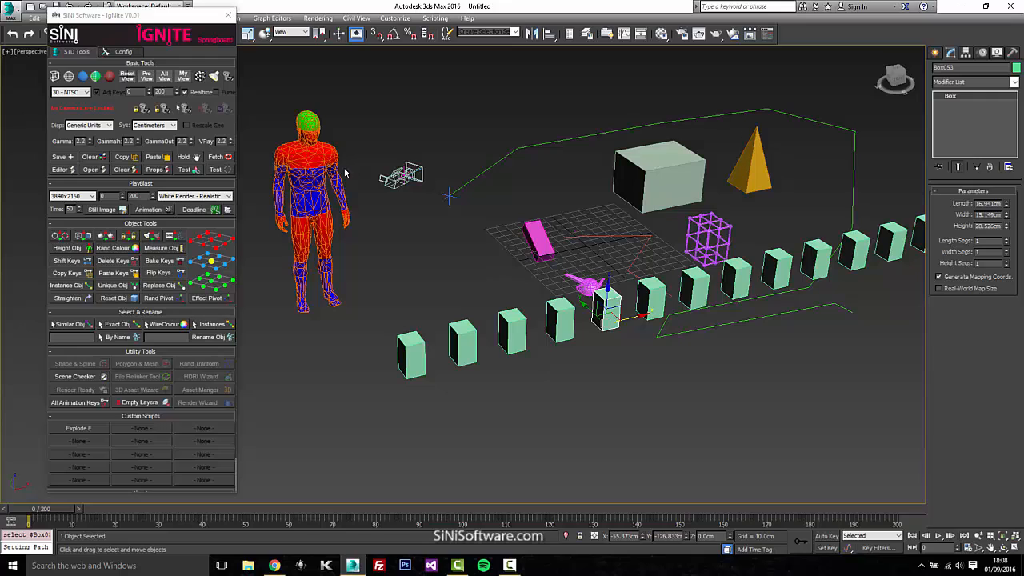
{"action": "mouse_move", "coordinate": [517, 327]}
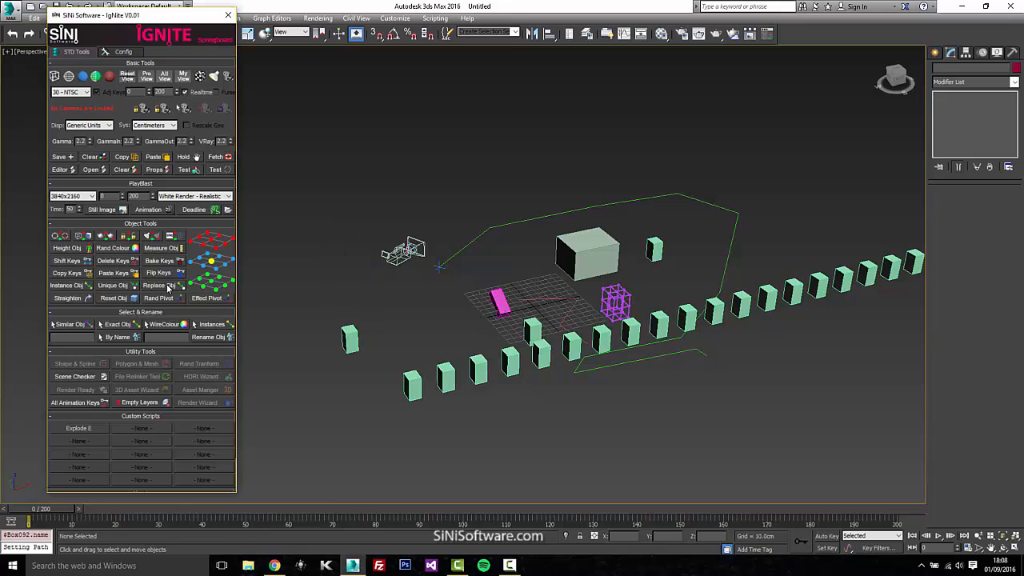
{"action": "left_click_drag", "start_coordinate": [576, 320], "coordinate": [696, 332]}
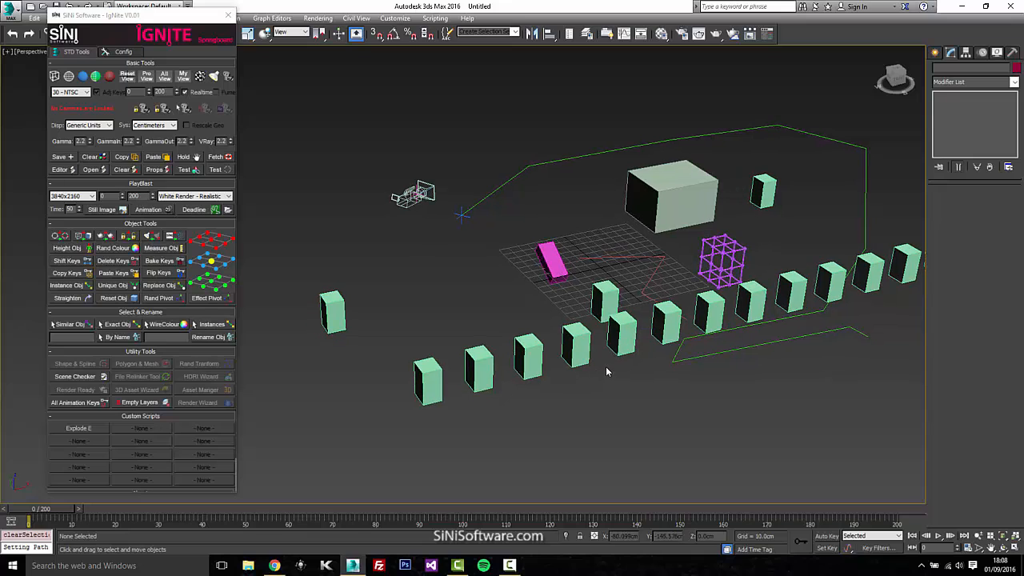
{"action": "mouse_move", "coordinate": [404, 365]}
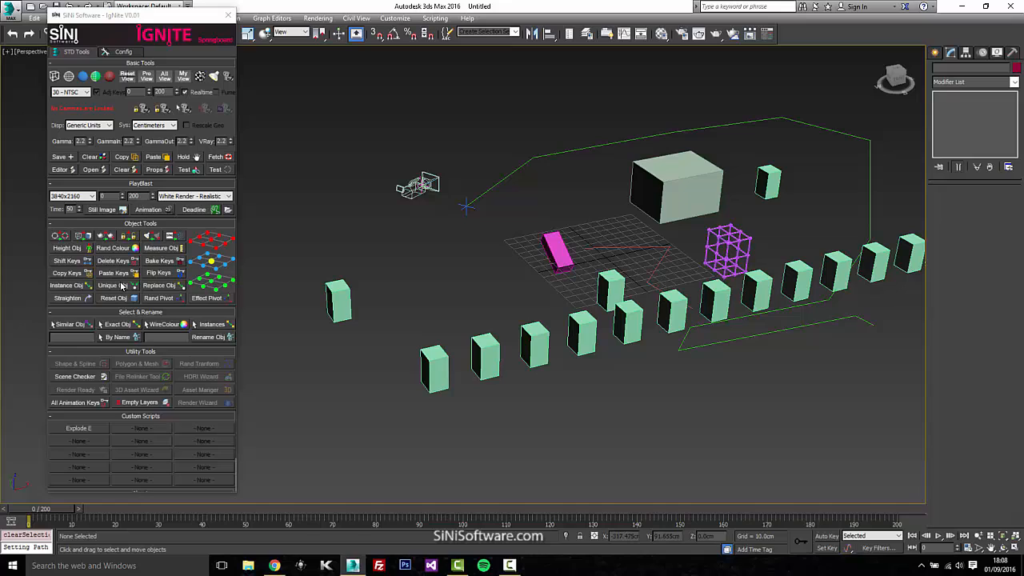
{"action": "left_click", "coordinate": [676, 184]}
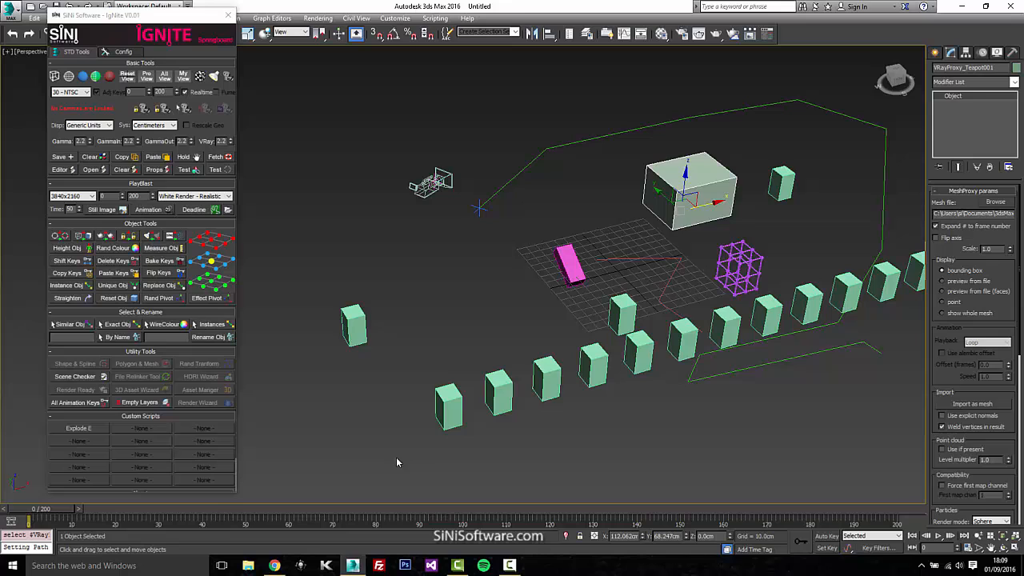
{"action": "left_click", "coordinate": [448, 400]}
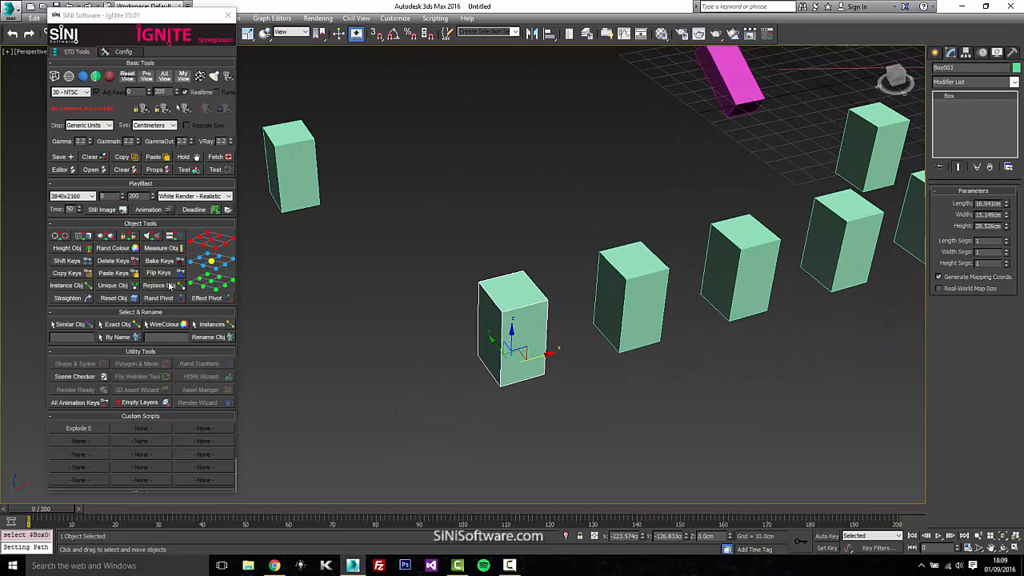
{"action": "left_click", "coordinate": [156, 297]}
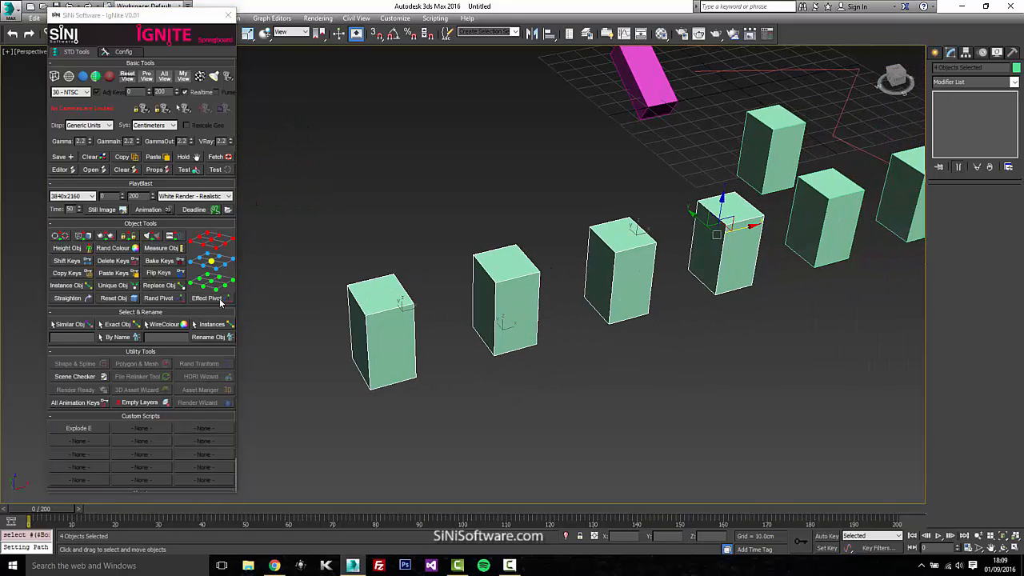
Step: Toggle Effect Pivot on and off for the four boxes, leaving the Hierarchy Pivot panel showing
{"action": "left_click", "coordinate": [206, 297]}
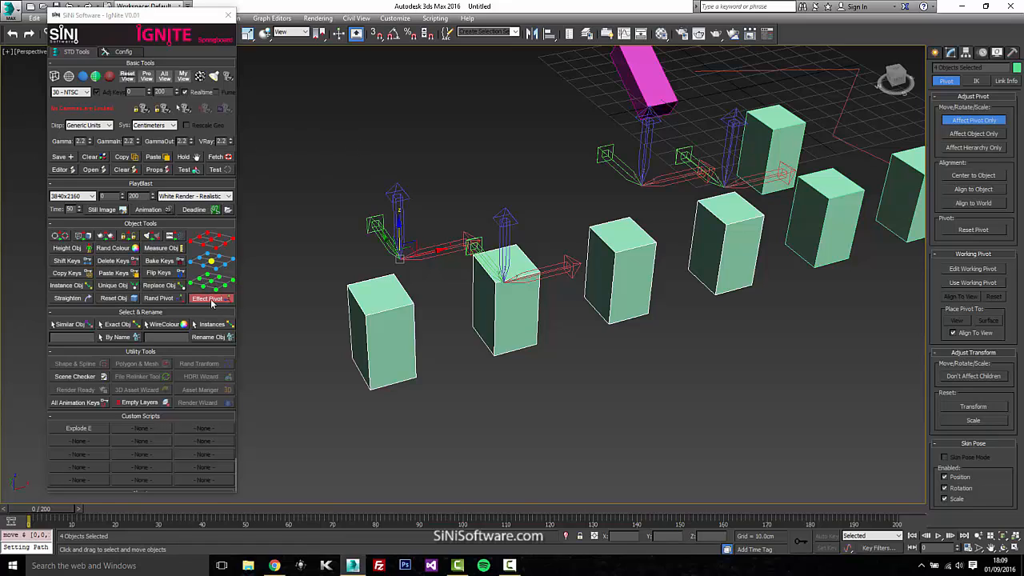
{"action": "left_click", "coordinate": [207, 297]}
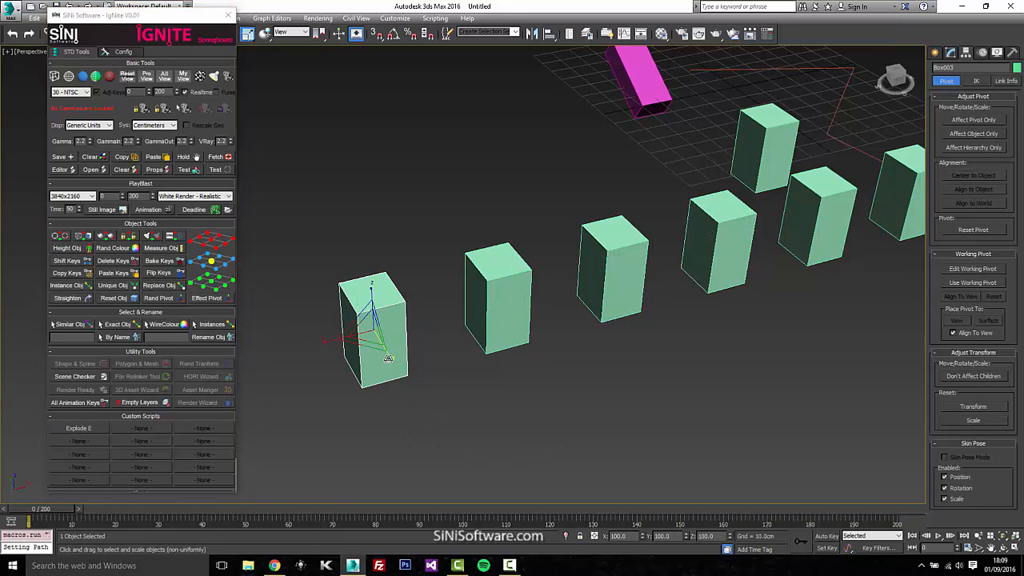
{"action": "left_click", "coordinate": [356, 33]}
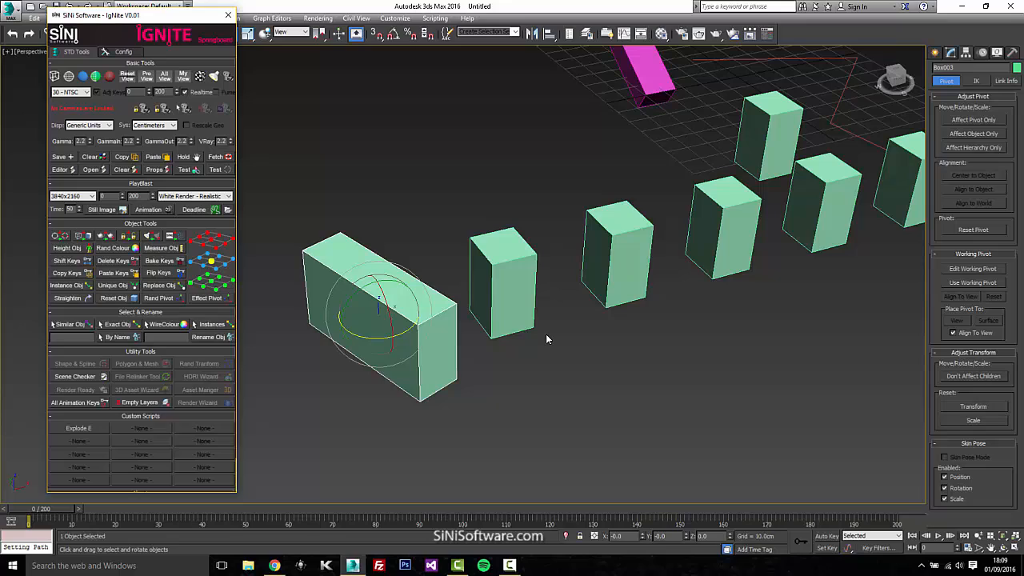
Step: Store a Hold copy, then Reset Obj and Straighten the scaled, rotated box into an Editable Mesh
{"action": "left_click", "coordinate": [624, 408]}
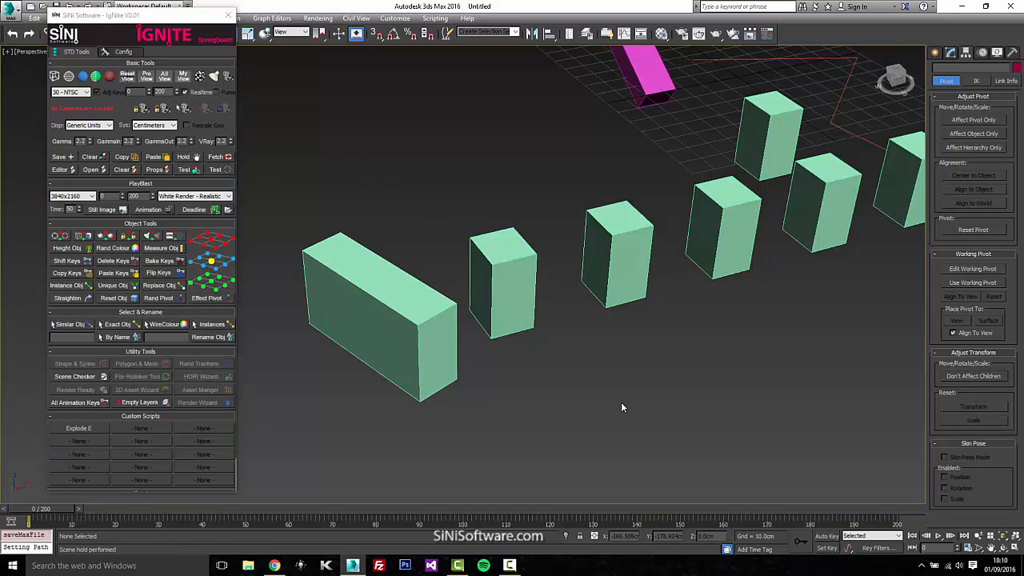
{"action": "mouse_move", "coordinate": [428, 334]}
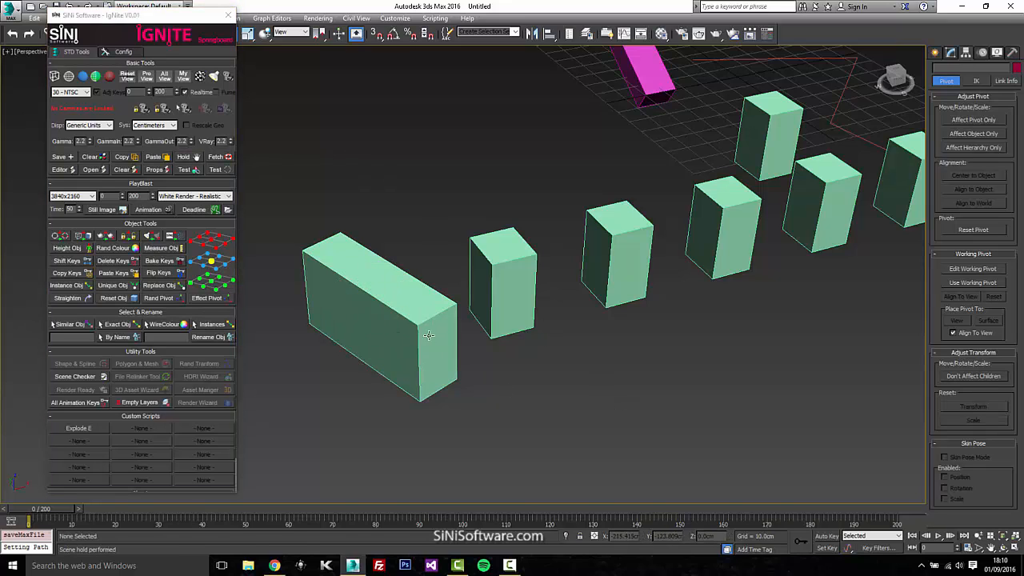
{"action": "mouse_move", "coordinate": [676, 541]}
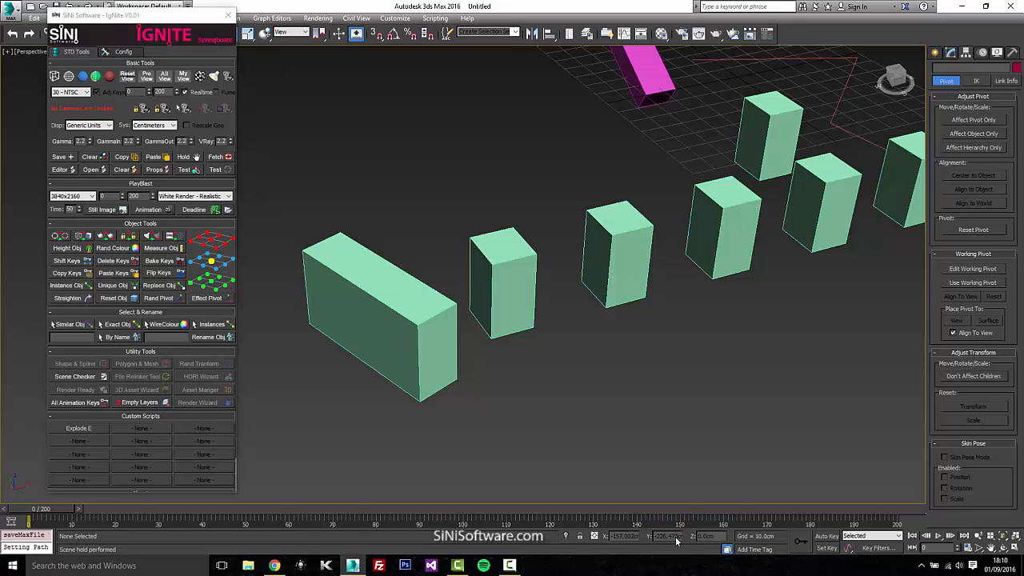
{"action": "left_click", "coordinate": [376, 312]}
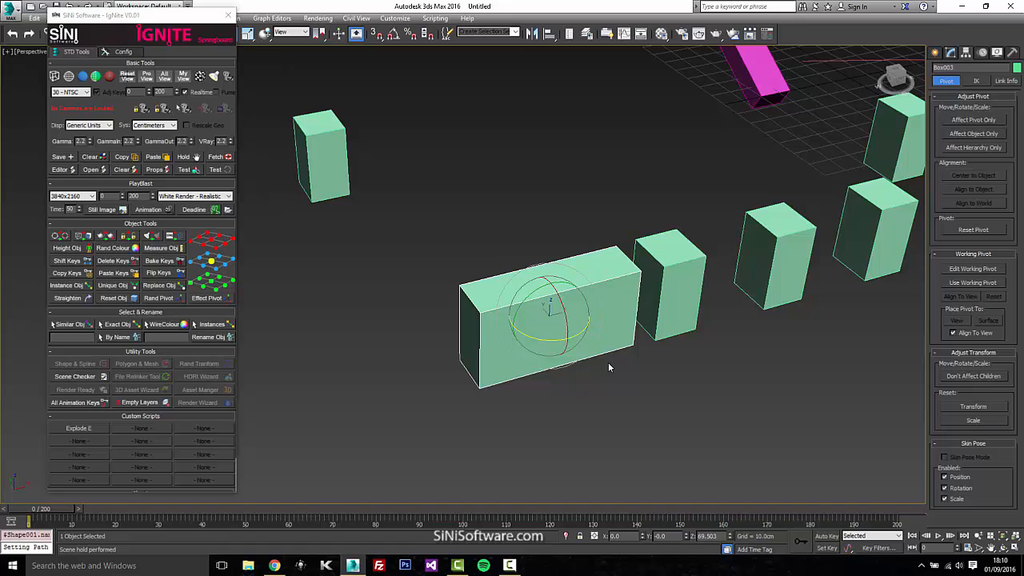
{"action": "mouse_move", "coordinate": [579, 371]}
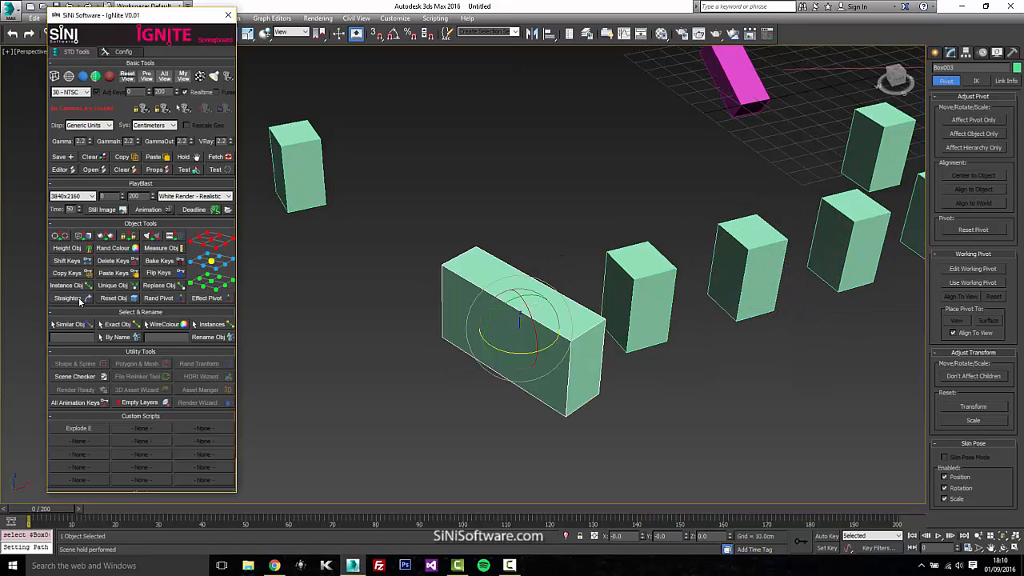
{"action": "left_click_drag", "start_coordinate": [520, 320], "coordinate": [496, 336]}
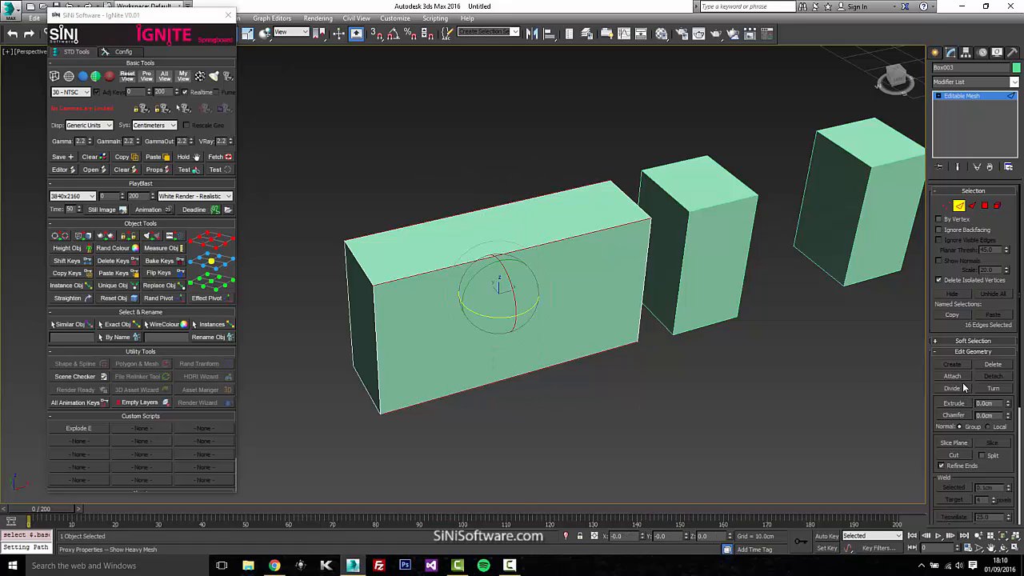
{"action": "mouse_move", "coordinate": [964, 454]}
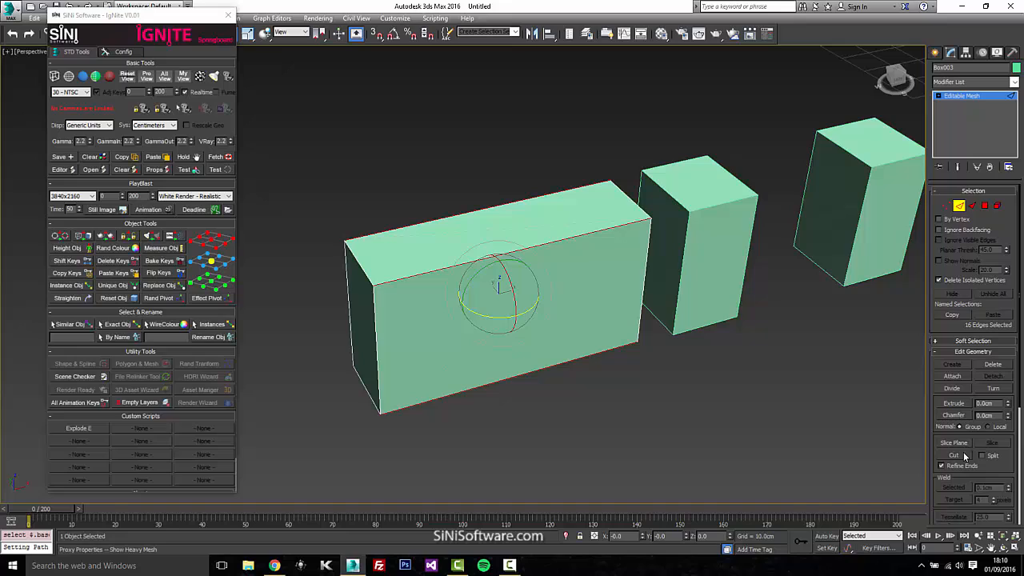
{"action": "left_click", "coordinate": [953, 442]}
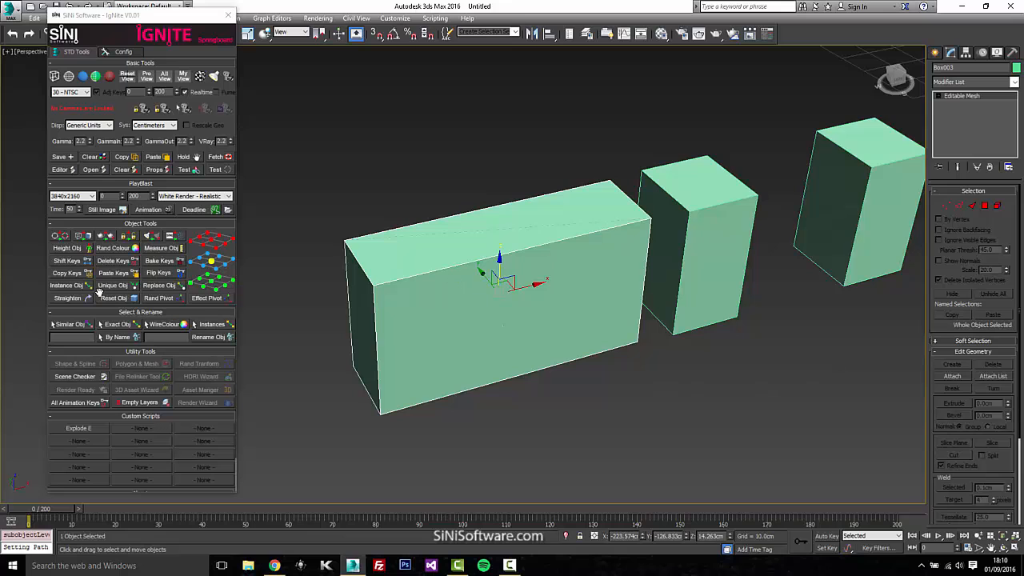
{"action": "scroll", "scroll_direction": "down", "scroll_amount": 3}
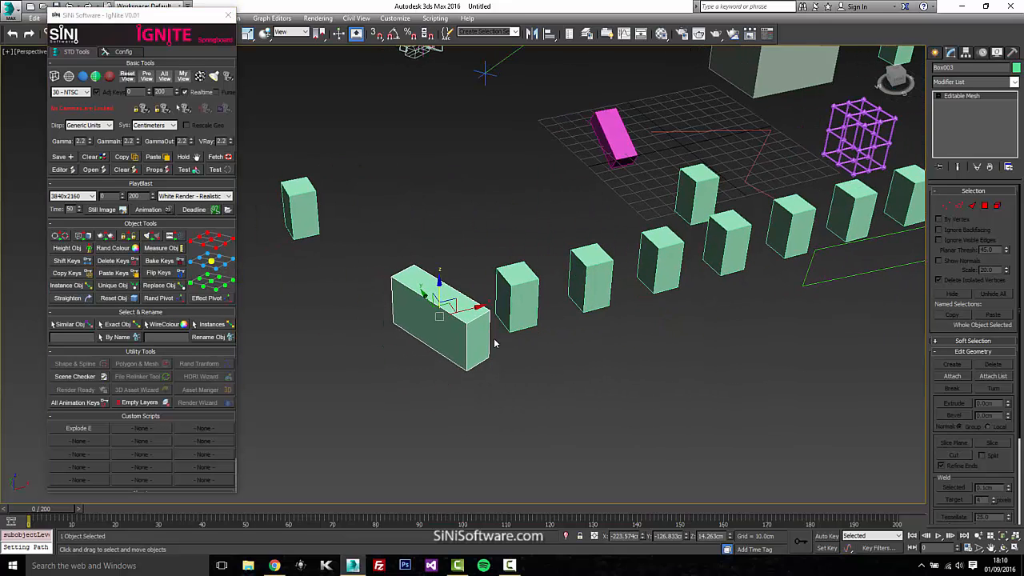